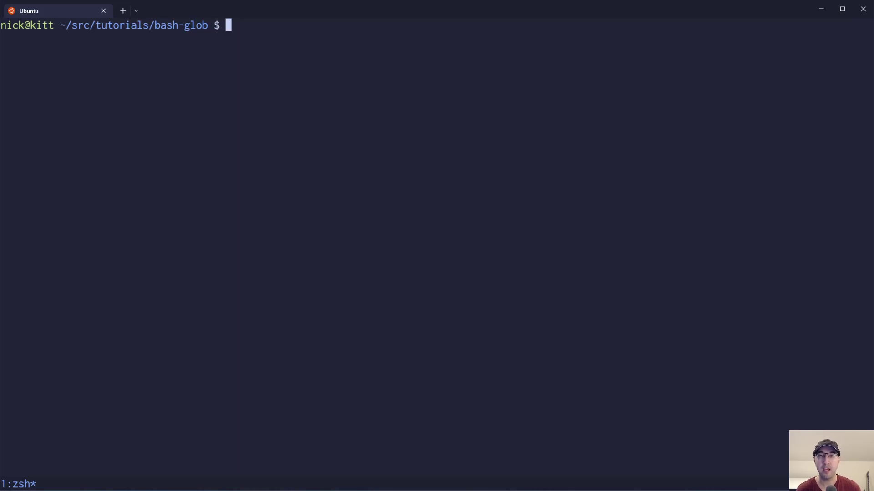
# Step: List the bash-glob folder with ls -la and print every file's contents with cat *
pyautogui.write('ls -la')
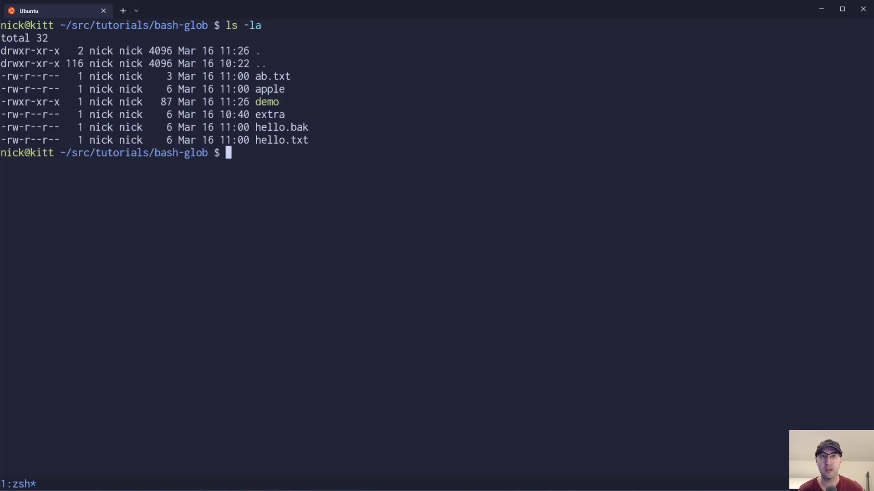
pyautogui.write('cat *')
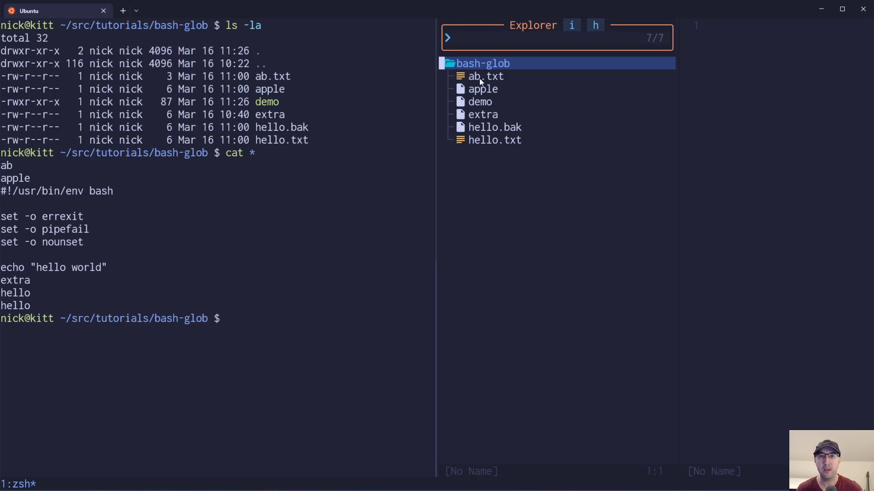
# Step: Preview the apple file and the demo script in the Neovim explorer
pyautogui.click(484, 76)
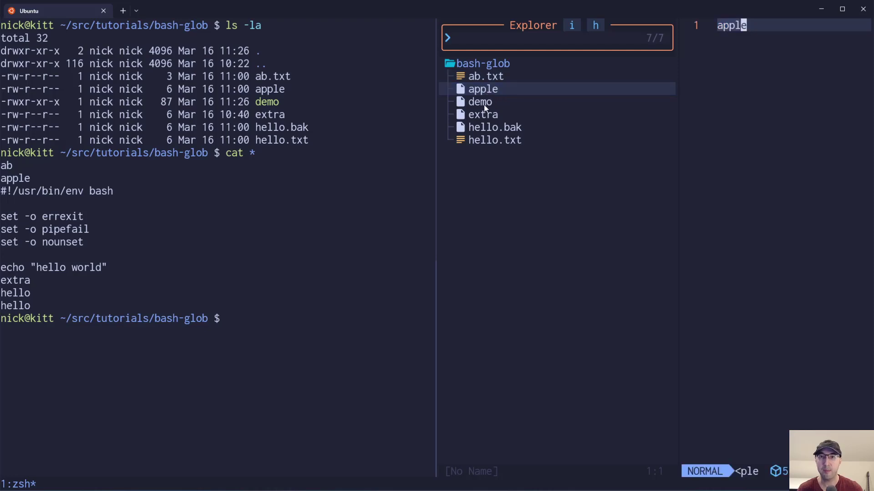
pyautogui.click(479, 101)
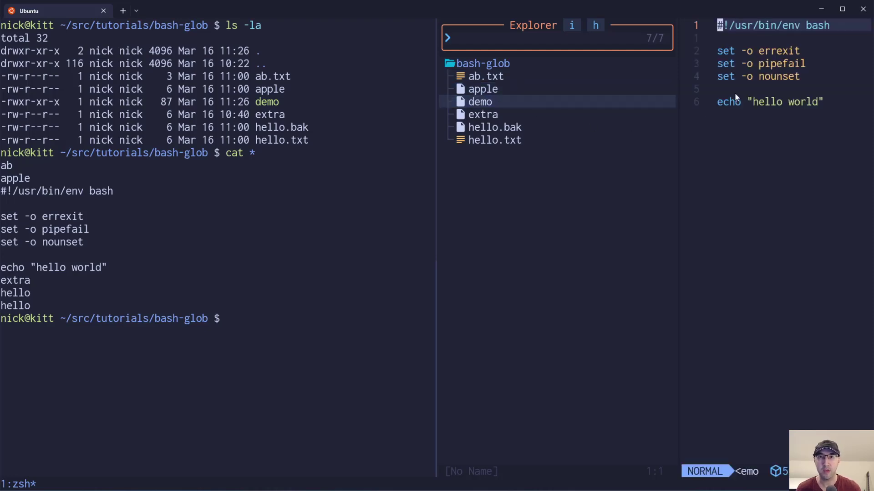
pyautogui.moveTo(703, 160)
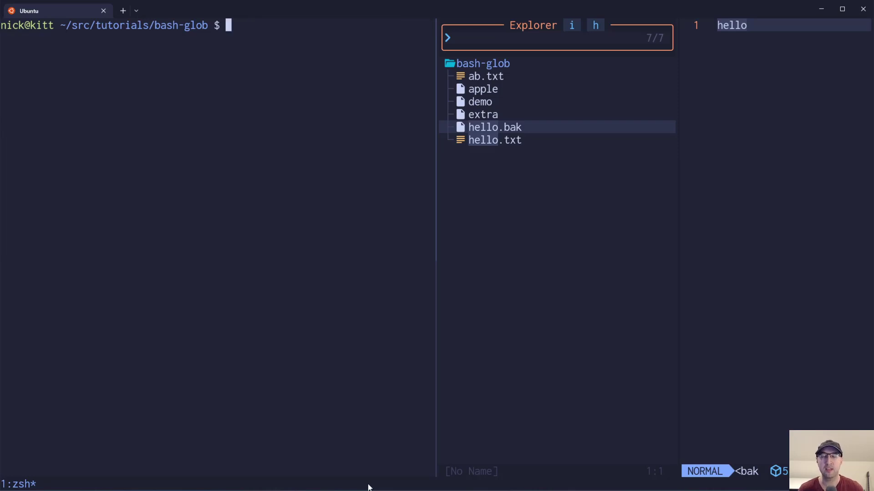
# Step: Print matching files with the cat *.bak, cat *.txt and cat a* wildcard patterns
pyautogui.write('cat *,')
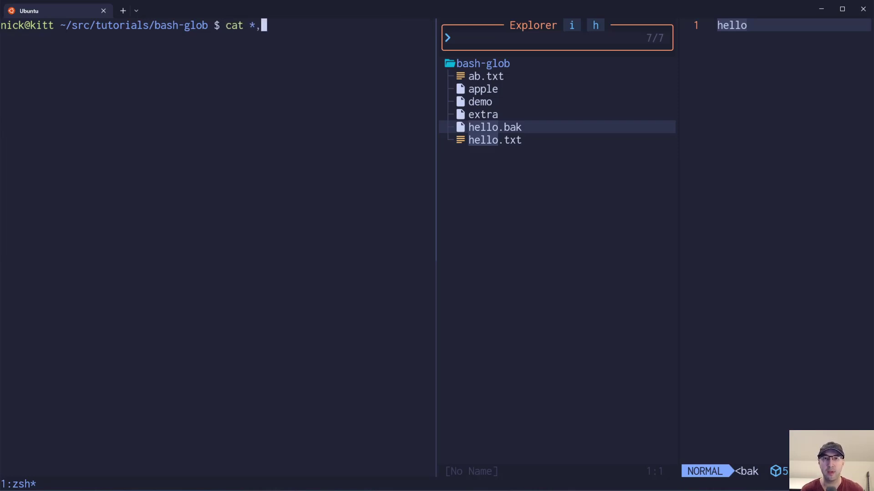
pyautogui.write('.bak')
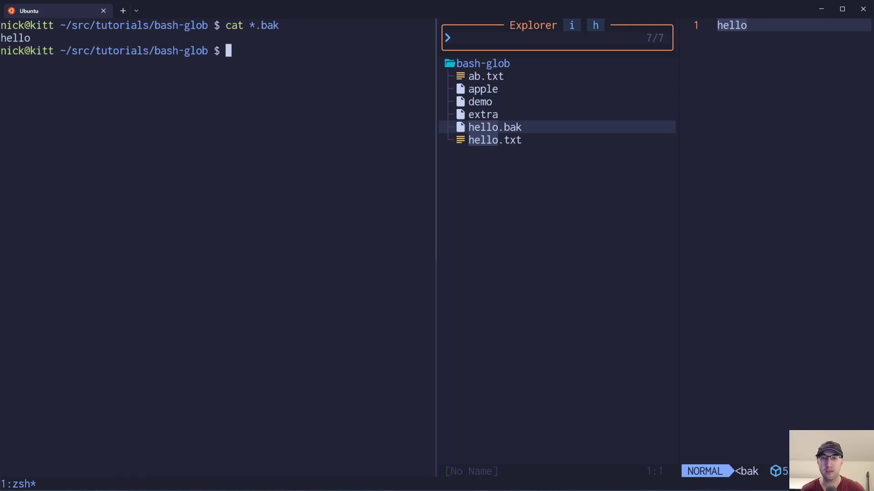
pyautogui.write('cat *.bak')
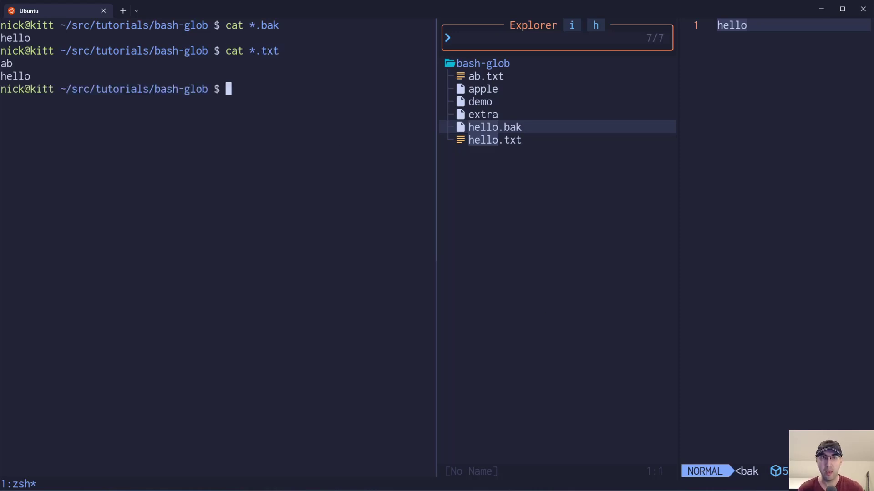
pyautogui.write('cat a*')
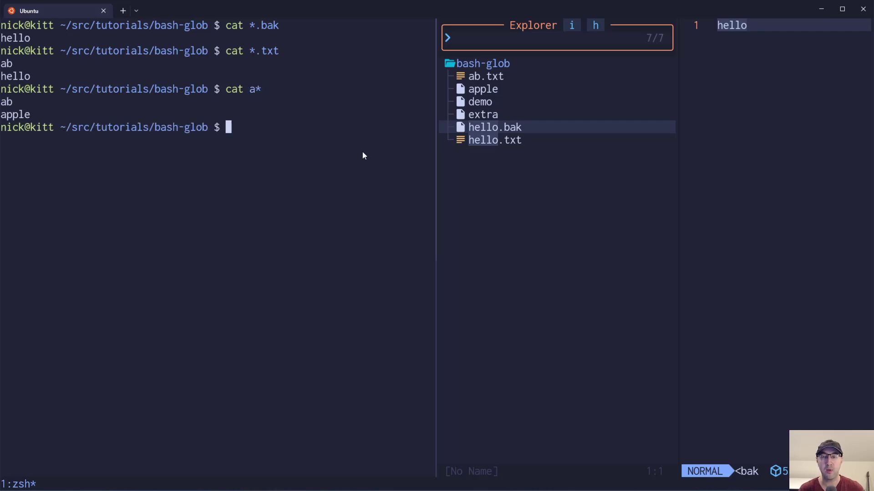
pyautogui.moveTo(403, 149)
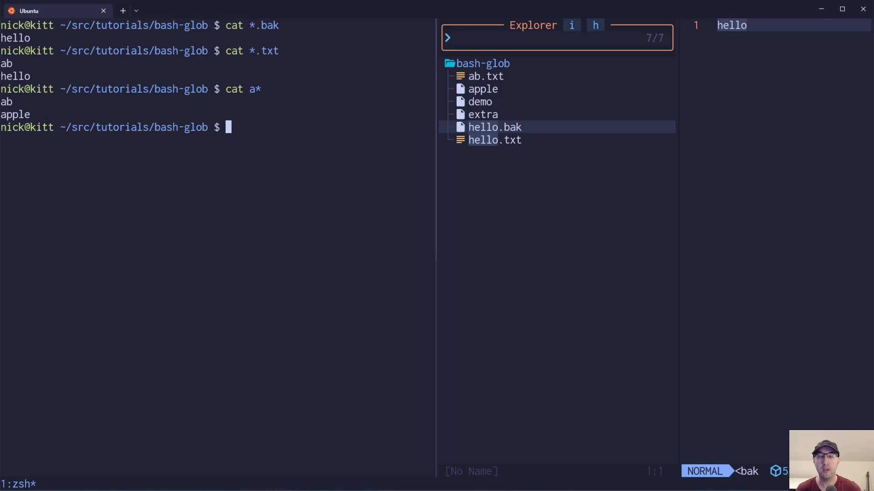
pyautogui.moveTo(324, 242)
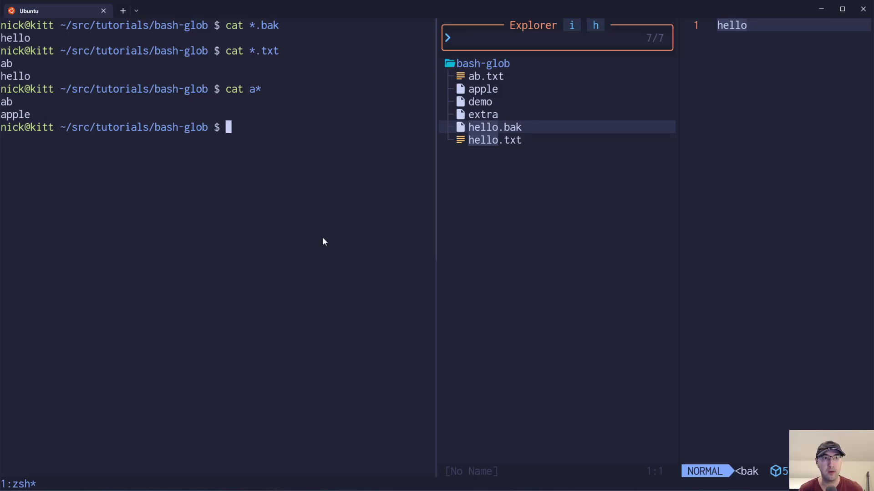
# Step: Print ab and hello using the ??.txt and ?????.txt question-mark patterns
pyautogui.write('cat a*')
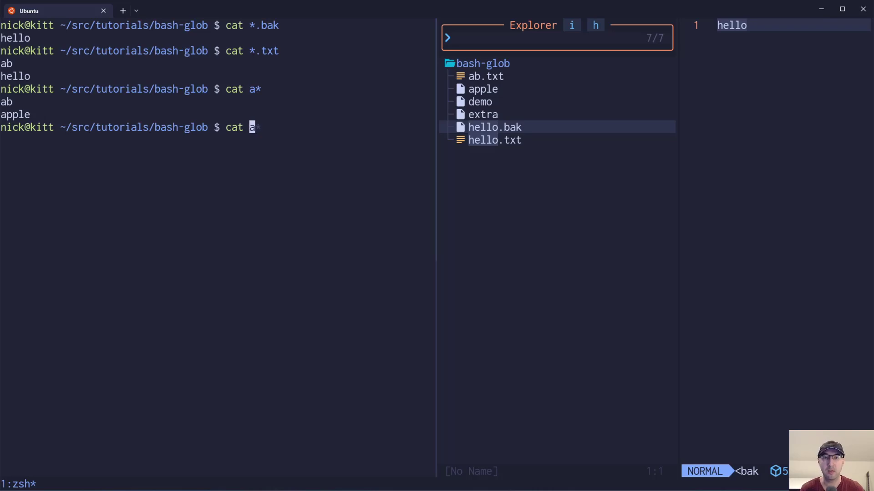
pyautogui.write('?.txt')
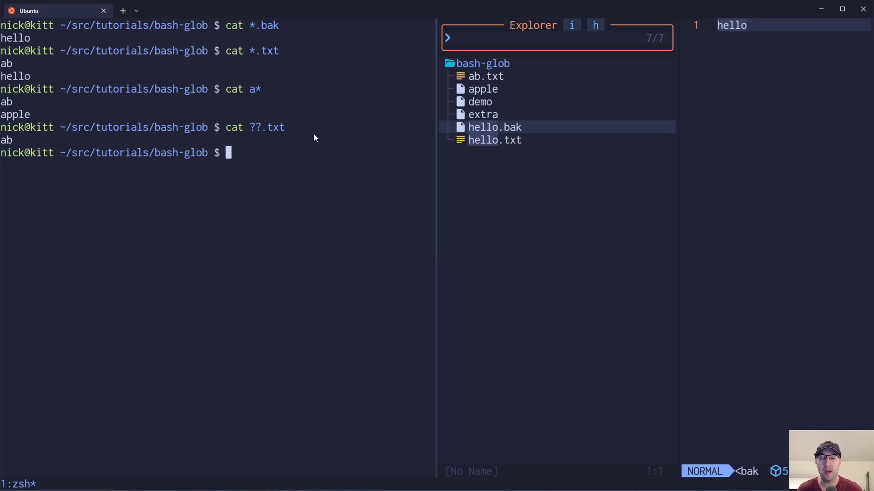
pyautogui.moveTo(273, 135)
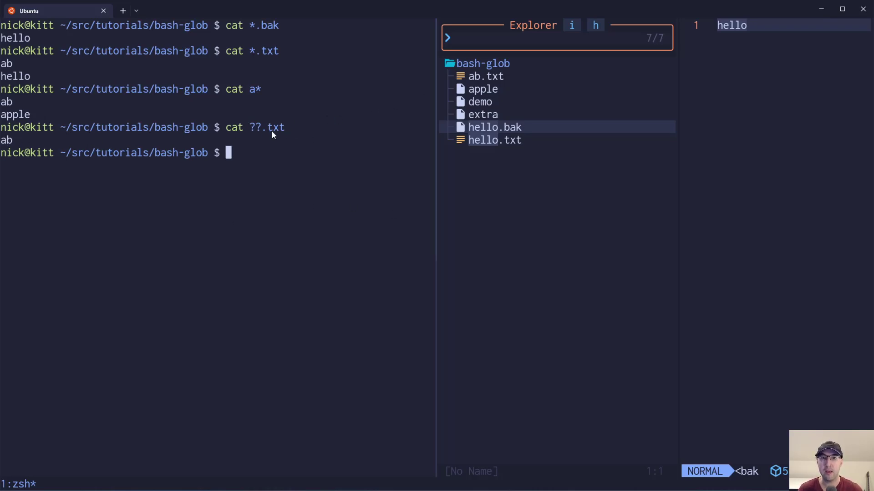
pyautogui.moveTo(489, 87)
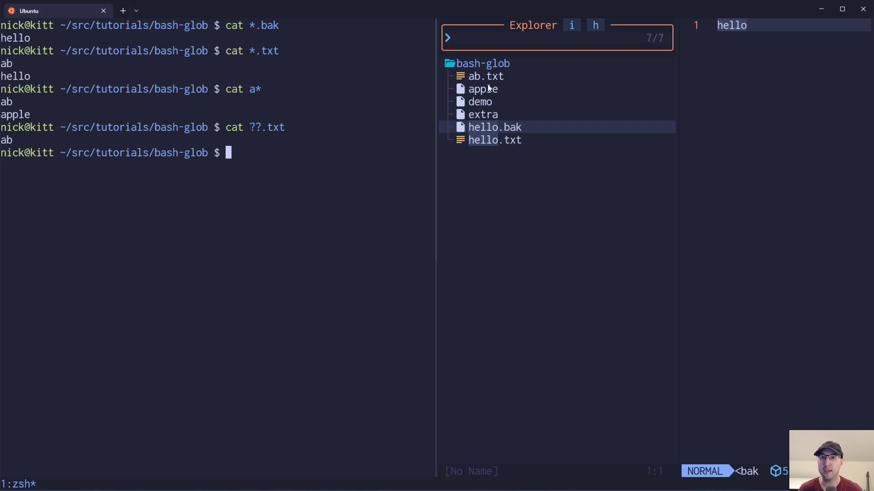
pyautogui.moveTo(484, 141)
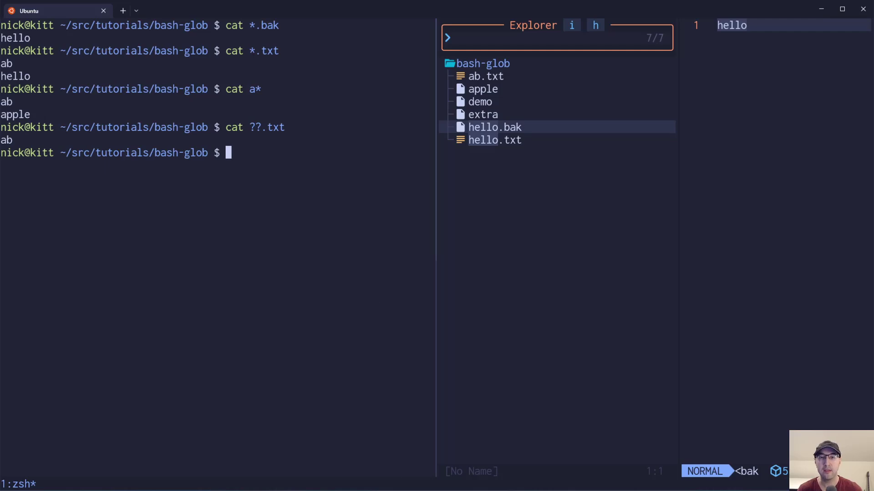
pyautogui.write('cat ???.txt')
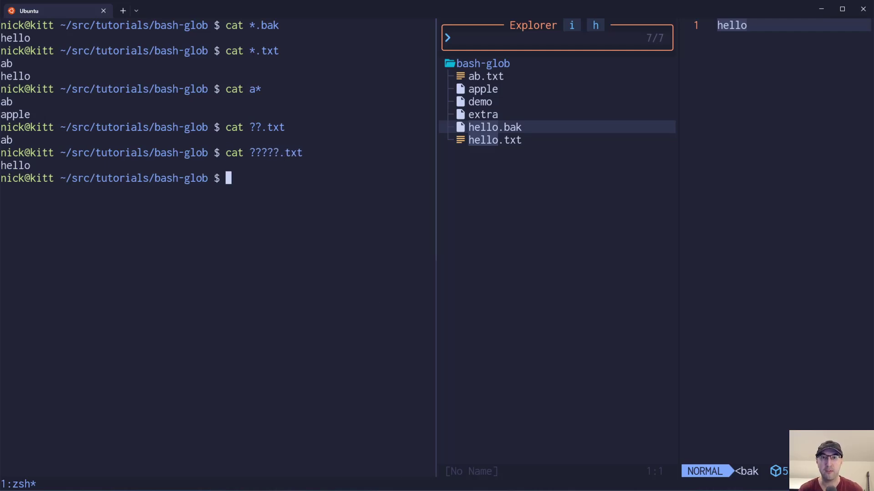
pyautogui.moveTo(492, 163)
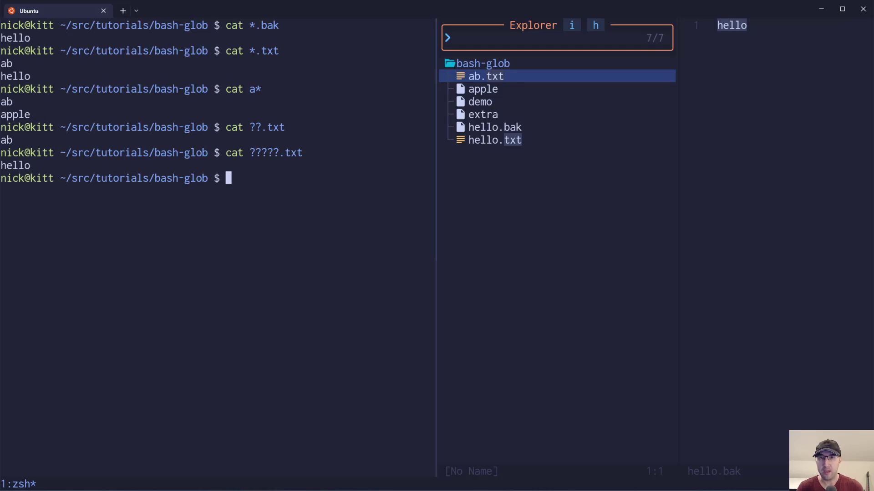
pyautogui.moveTo(327, 190)
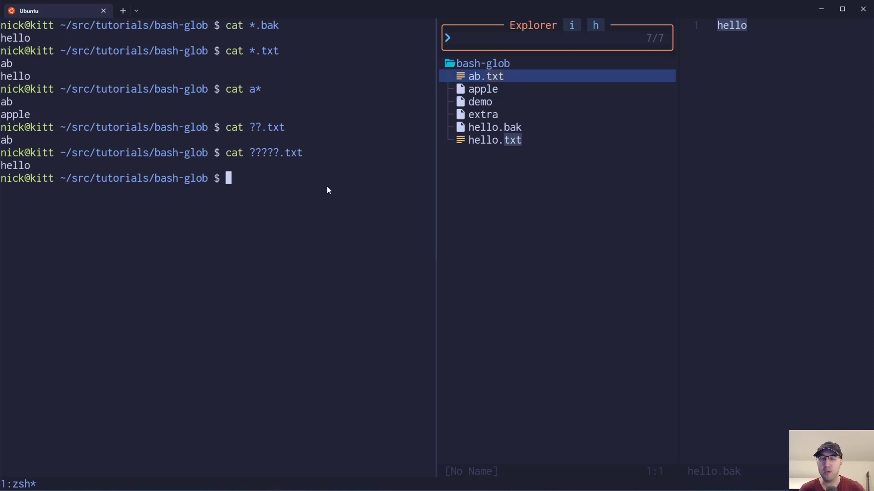
pyautogui.moveTo(491, 93)
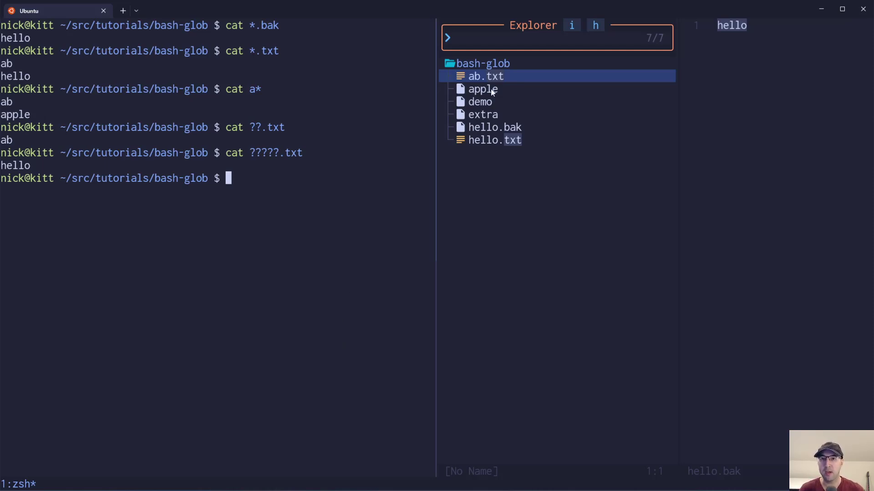
pyautogui.moveTo(481, 105)
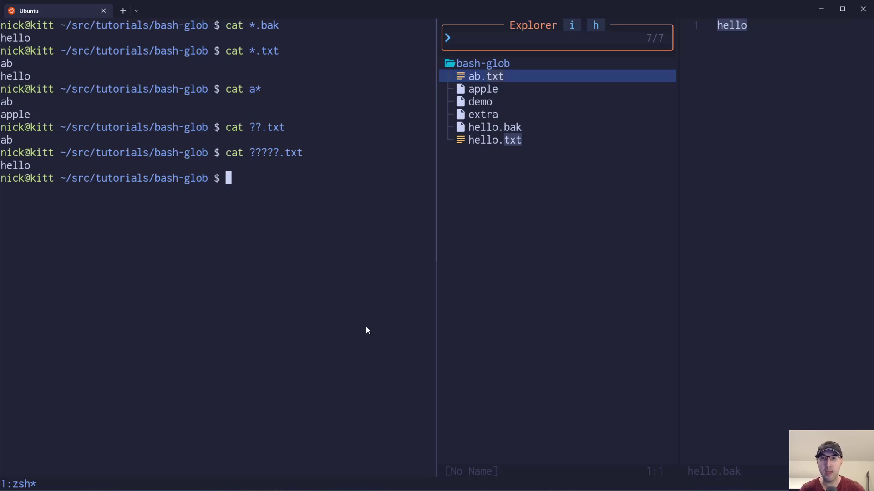
pyautogui.moveTo(343, 273)
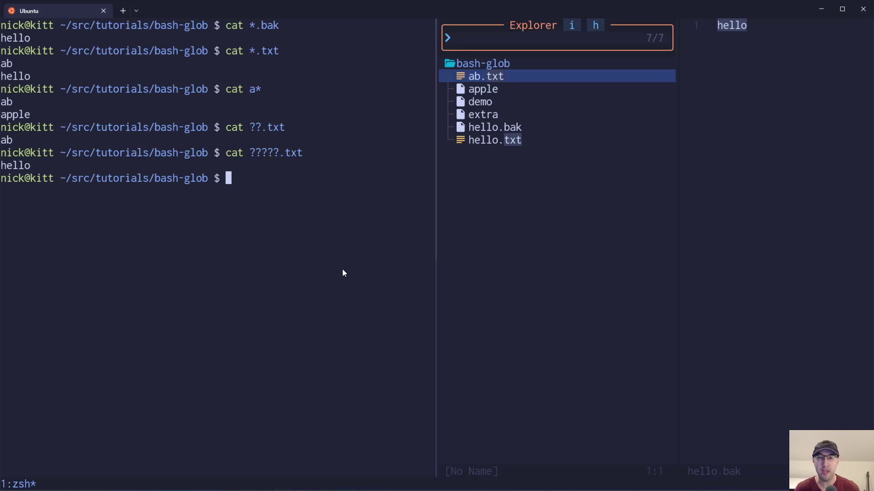
pyautogui.moveTo(334, 260)
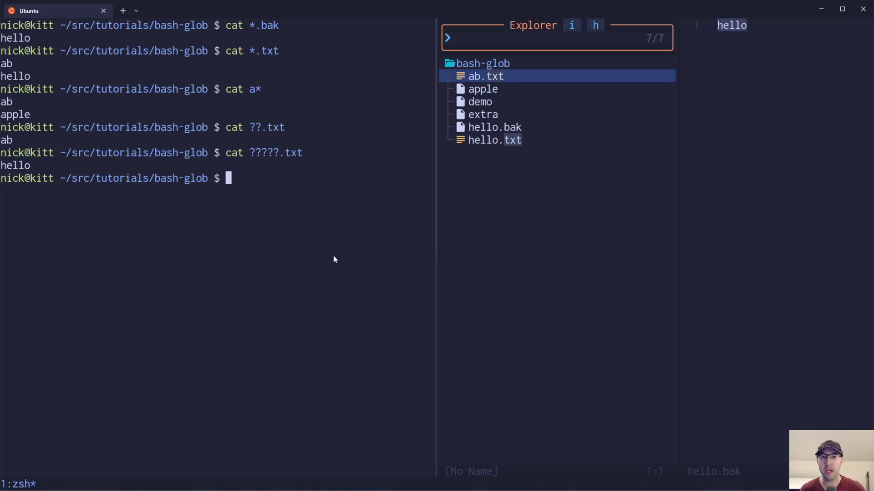
pyautogui.moveTo(326, 203)
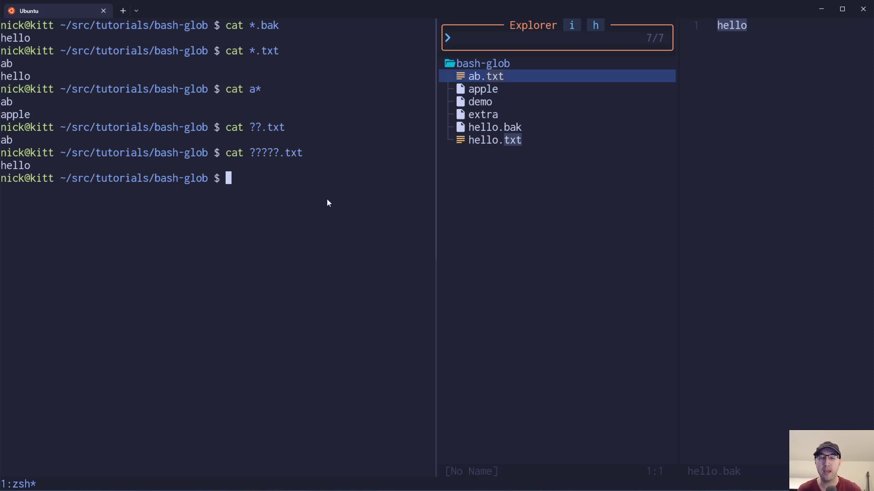
pyautogui.moveTo(337, 238)
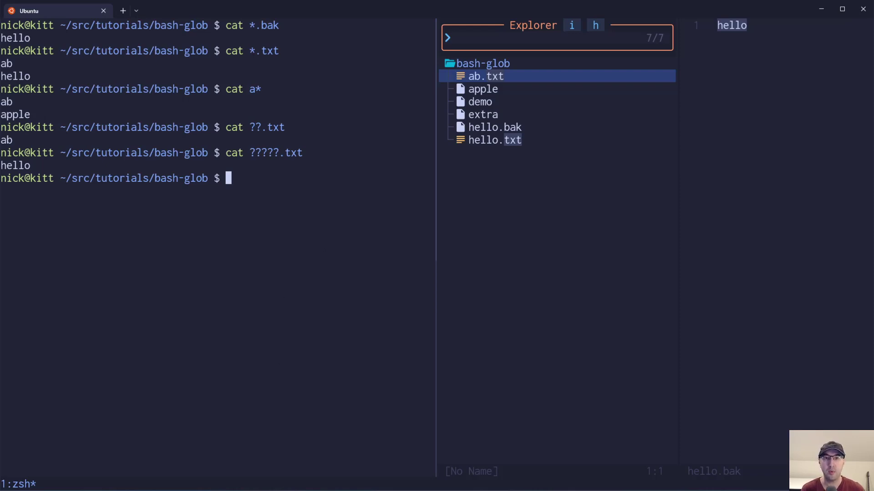
# Step: Try shopt -s extglob in zsh, then start a bash shell after it fails
pyautogui.write('shopt -s')
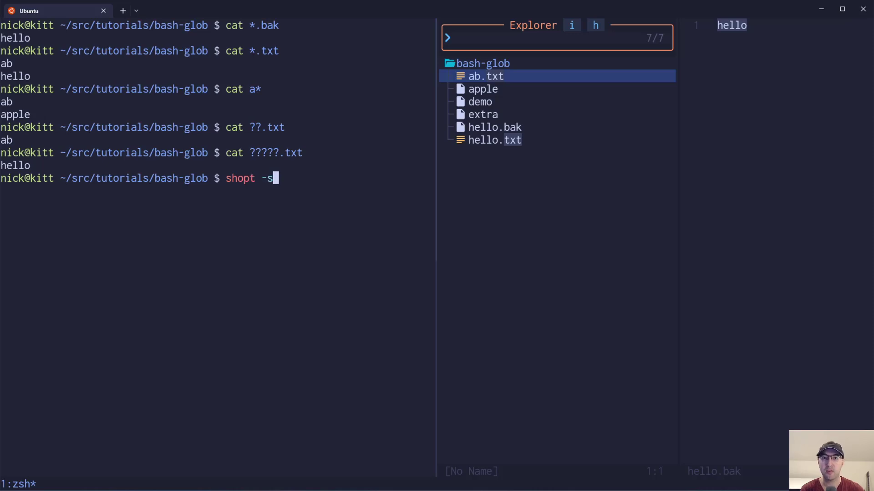
pyautogui.write('extg')
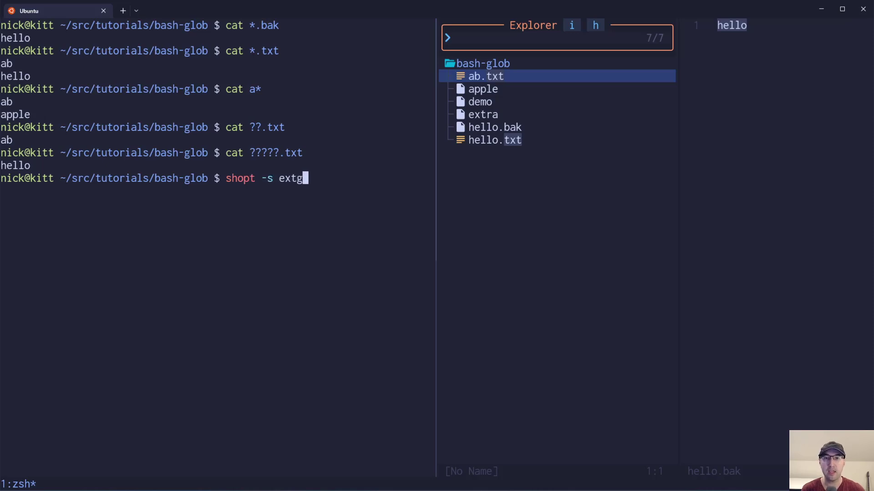
pyautogui.write('lob')
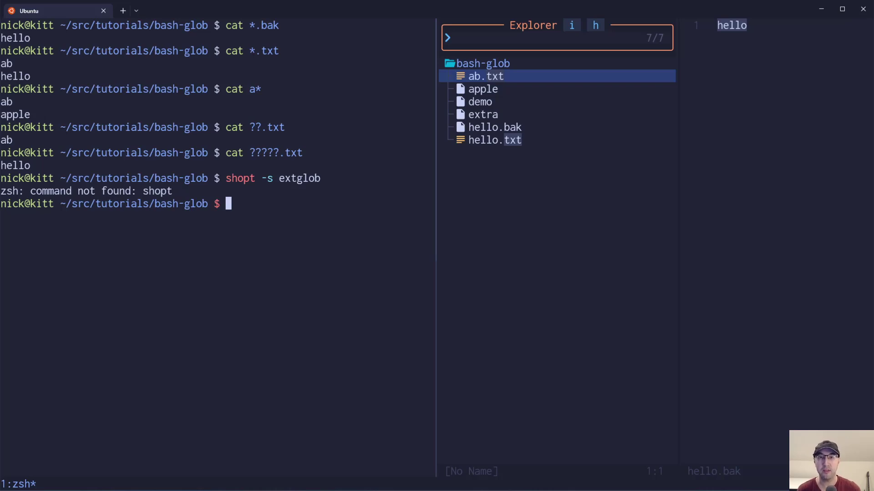
pyautogui.write('bash')
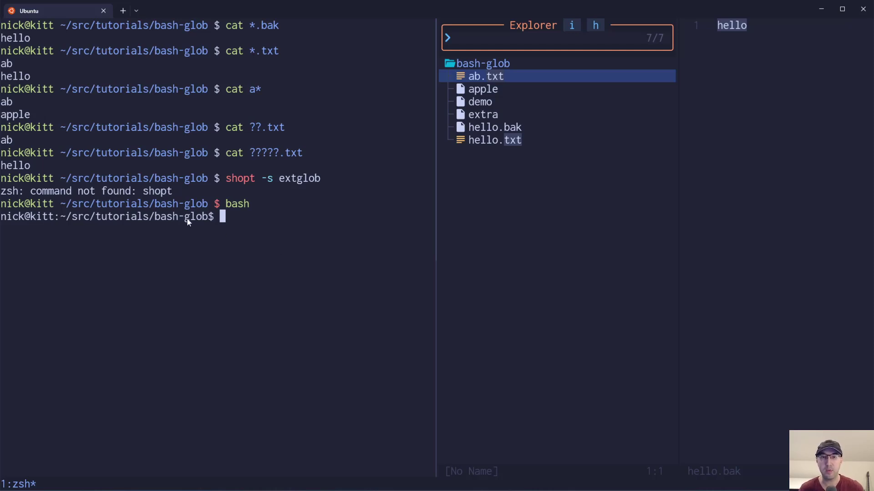
pyautogui.write('cat')
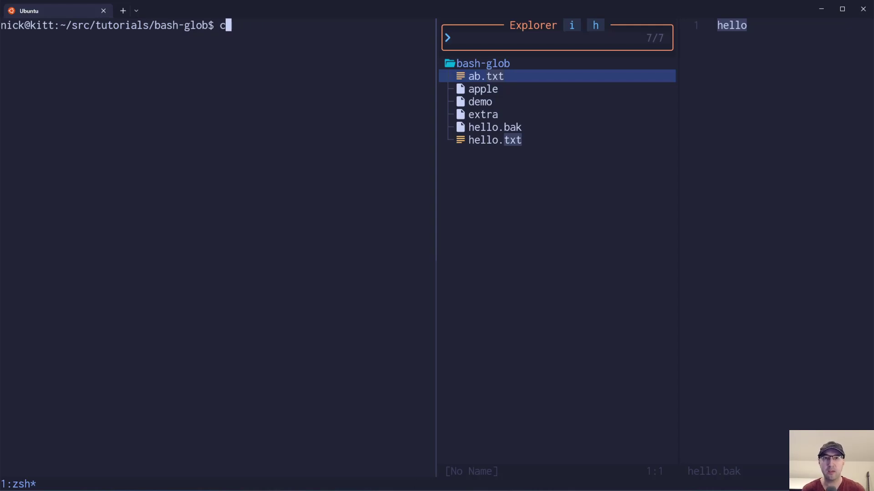
# Step: Run shopt -s extglob inside bash to enable extended globbing
pyautogui.write('hopt -s e')
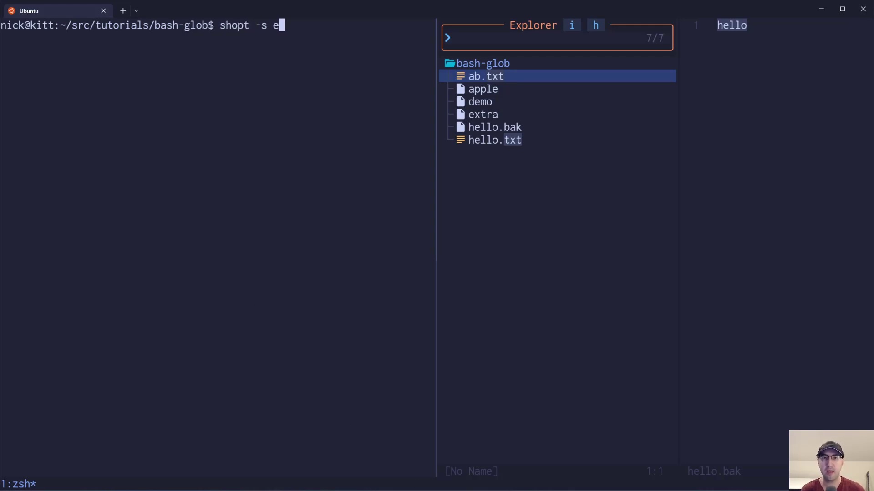
pyautogui.write('xtglob')
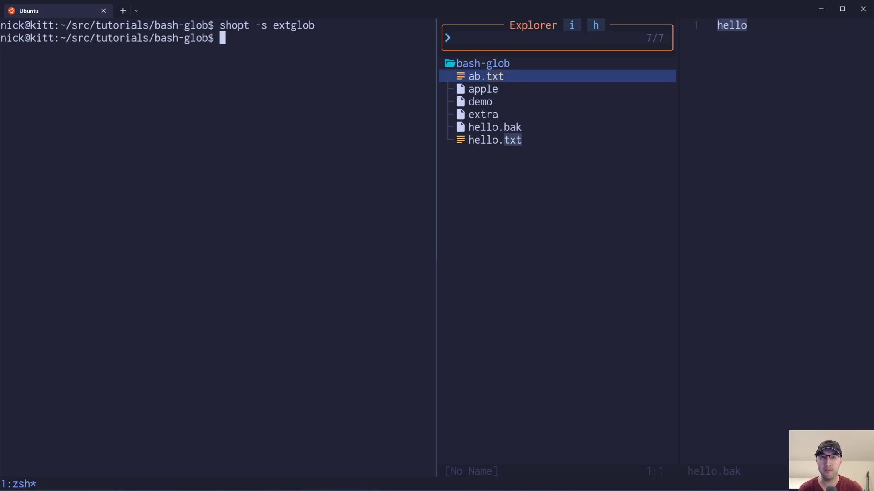
# Step: Compare the outputs of cat *, cat !(demo|apple) and cat !(demo)
pyautogui.write('cat')
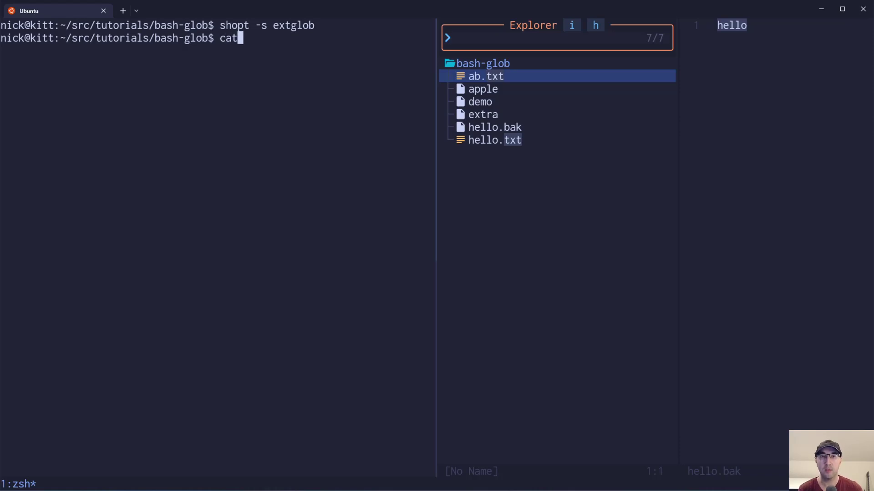
pyautogui.write('*')
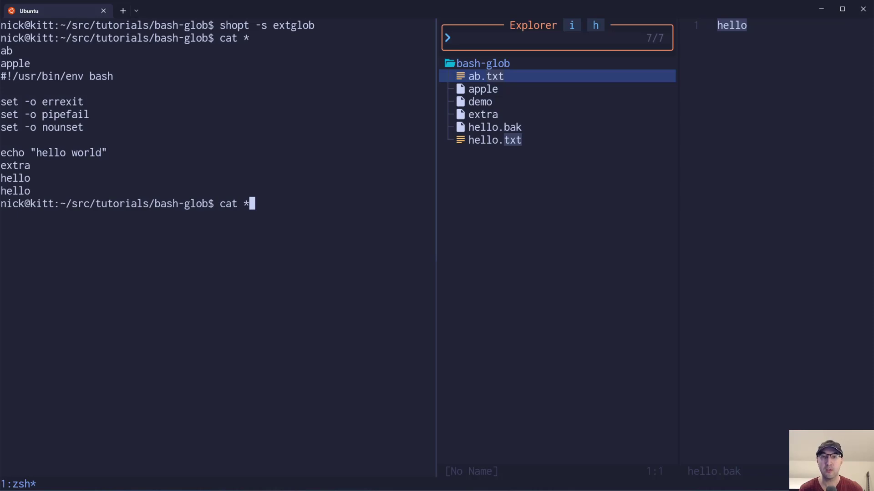
pyautogui.write('!(demo')
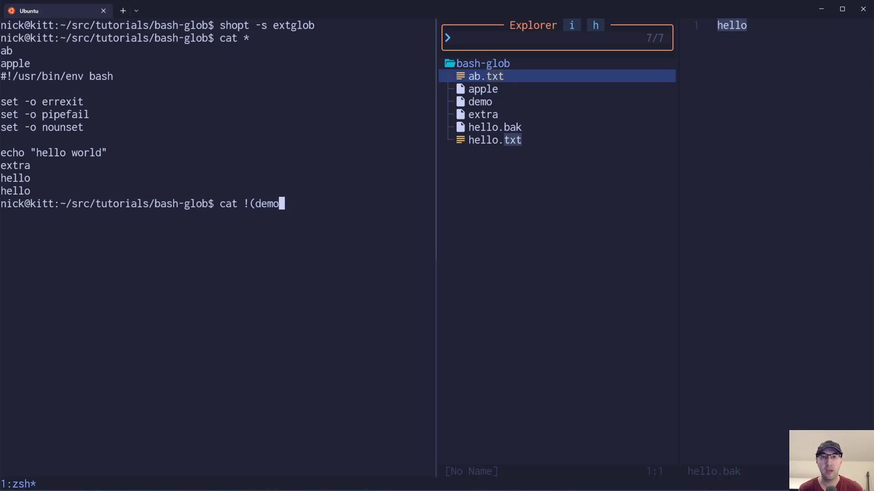
pyautogui.write(')')
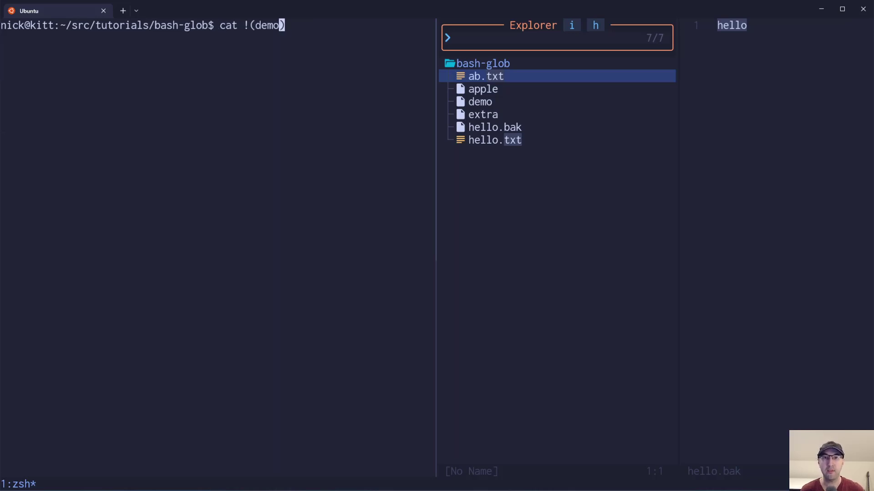
pyautogui.write('|apple')
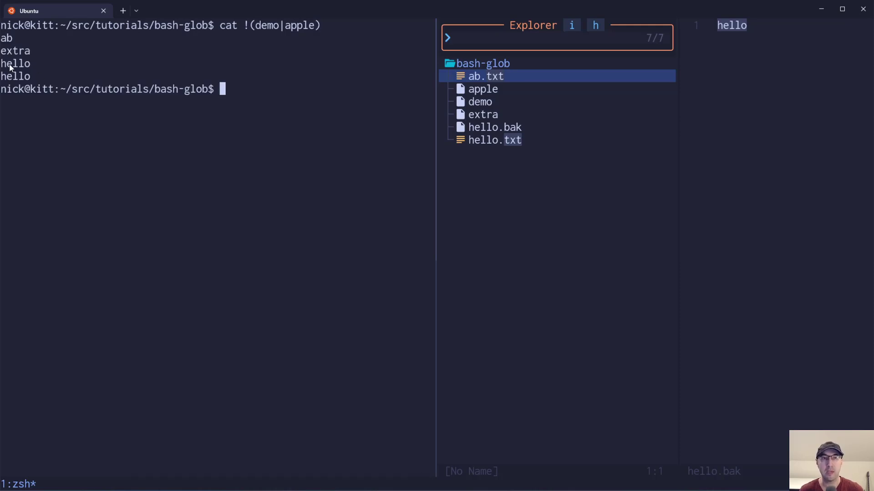
pyautogui.write('cat !(demo)')
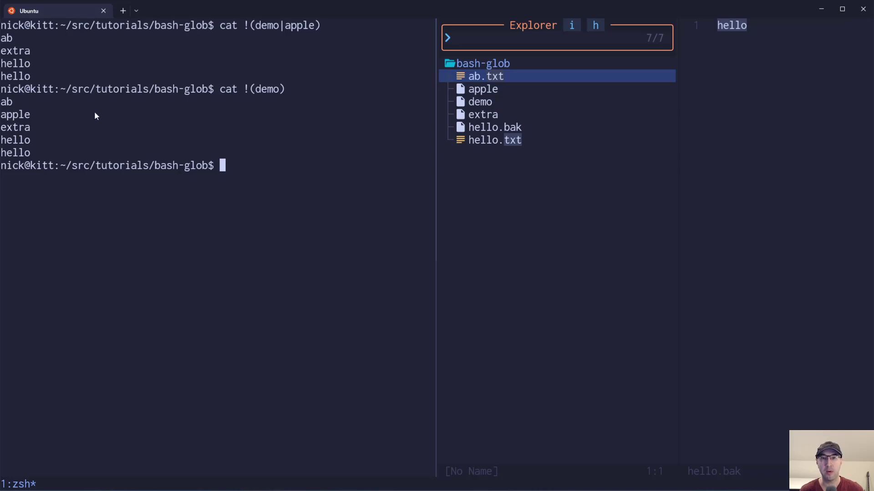
pyautogui.moveTo(274, 21)
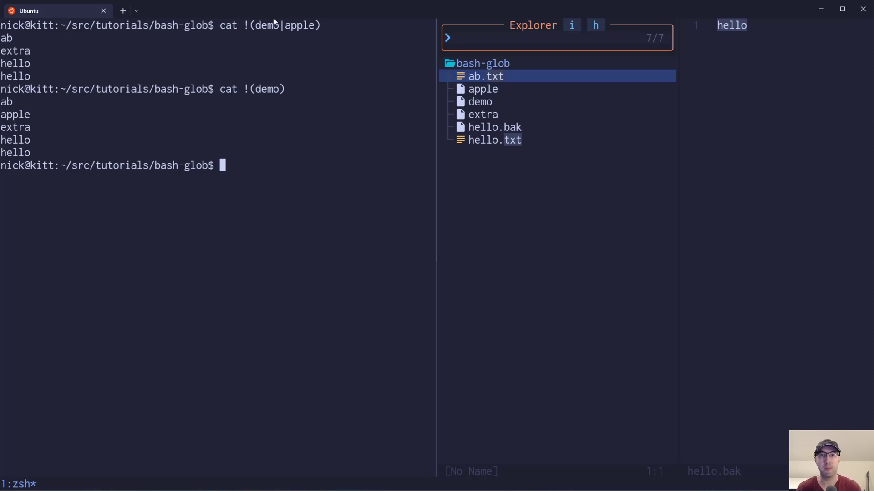
pyautogui.moveTo(288, 58)
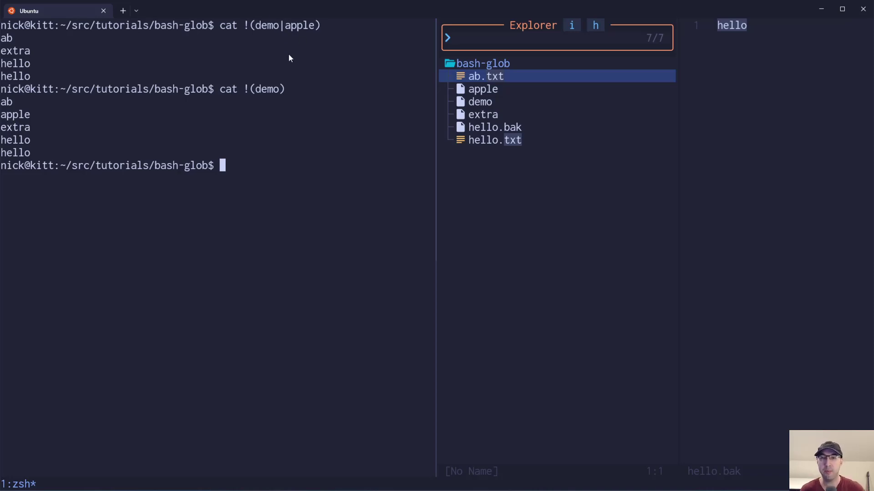
pyautogui.moveTo(304, 39)
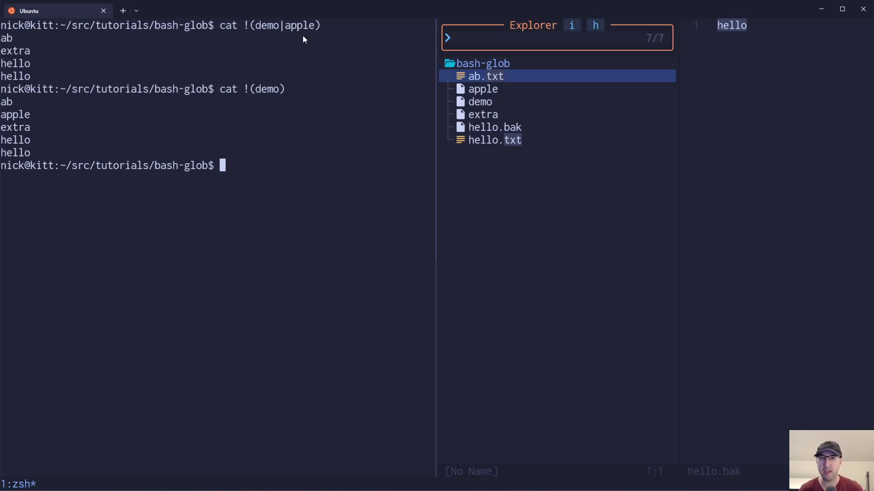
pyautogui.moveTo(256, 34)
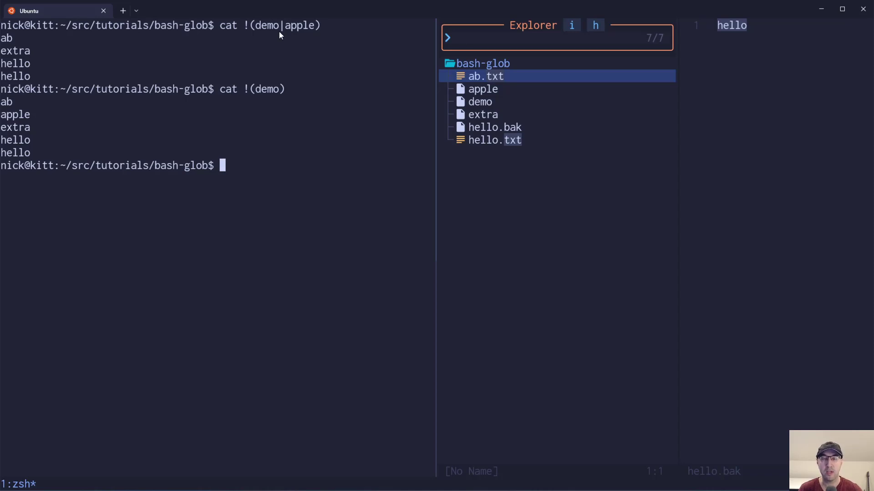
pyautogui.moveTo(294, 169)
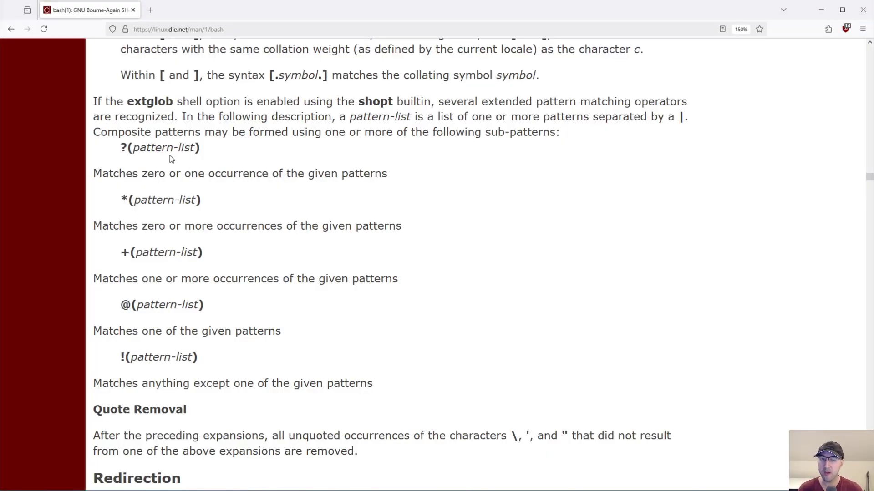
# Step: Highlight the first three extglob operator descriptions on the man page, then deselect
pyautogui.moveTo(120, 147); pyautogui.dragTo(209, 255)
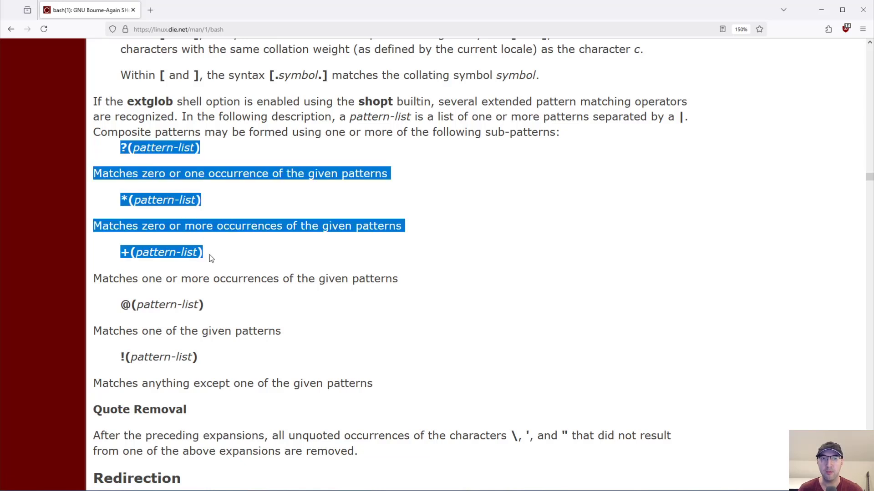
pyautogui.click(198, 300)
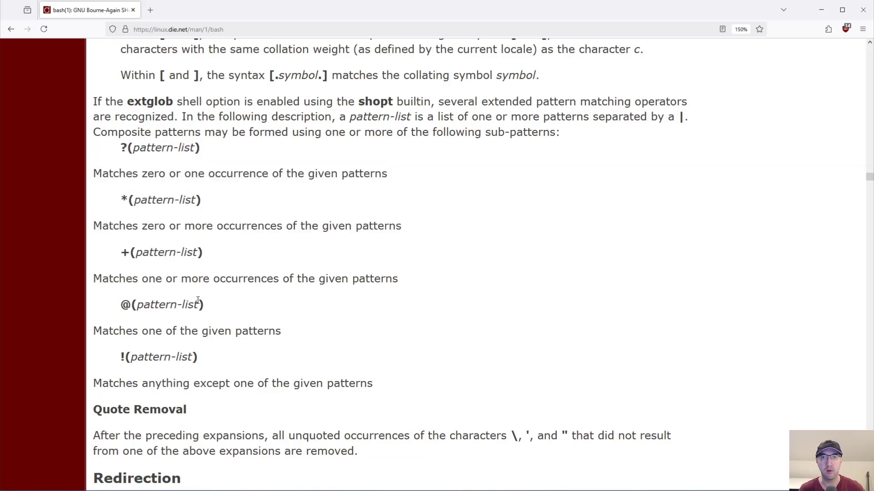
pyautogui.moveTo(360, 49)
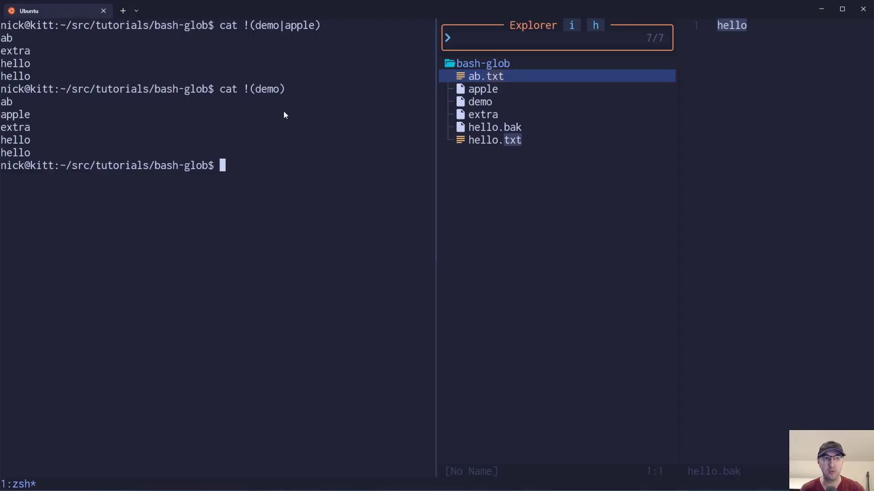
pyautogui.moveTo(248, 184)
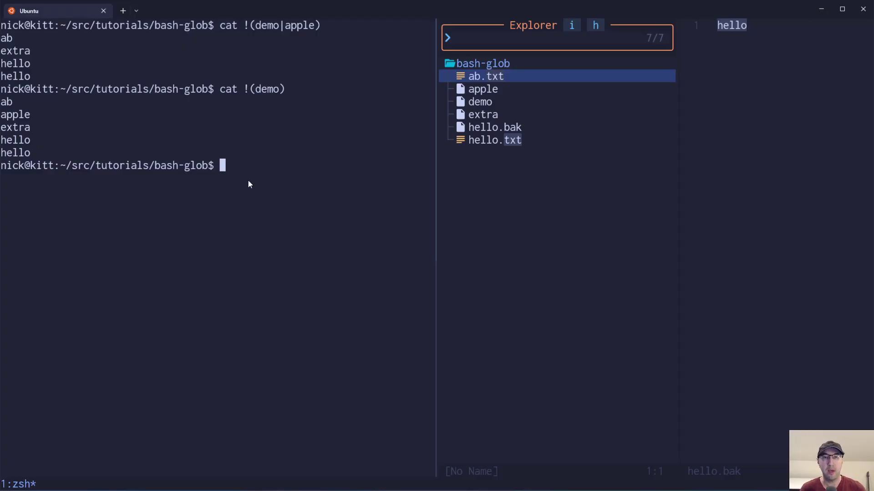
pyautogui.moveTo(166, 300)
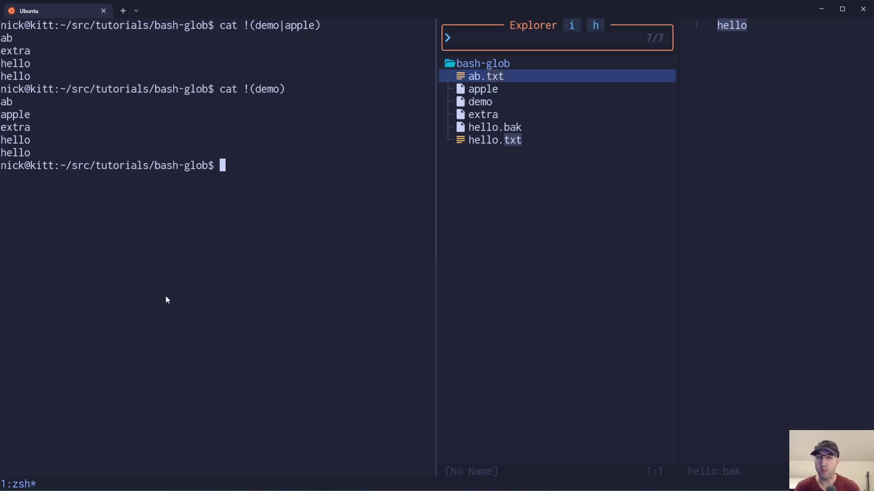
# Step: Run shopt -s and shopt -p to list bash options, with extglob shown as on
pyautogui.write('sh')
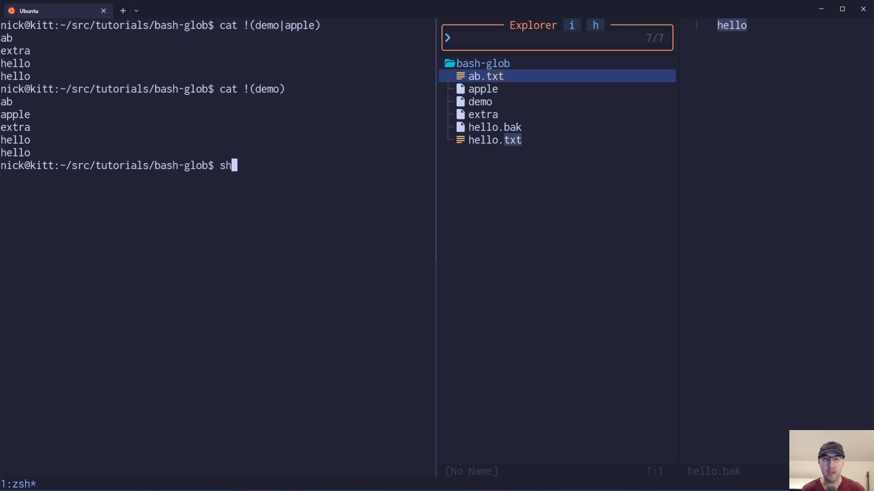
pyautogui.write('opt -s')
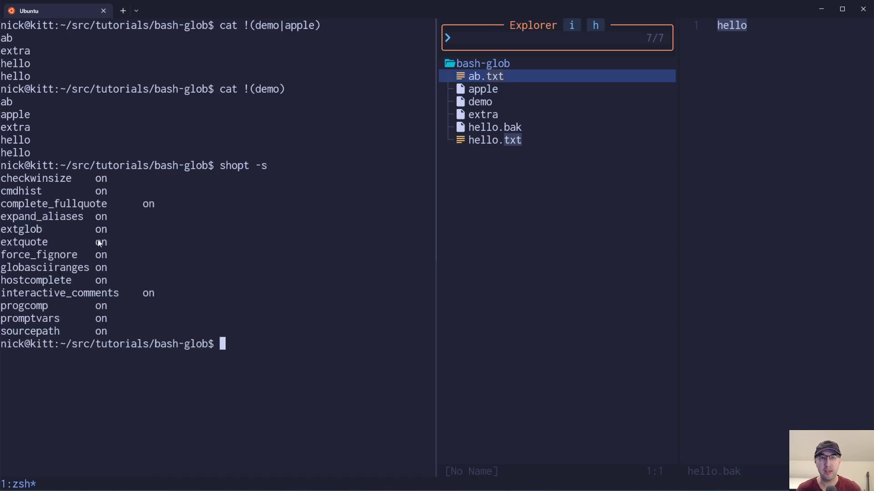
pyautogui.moveTo(49, 245)
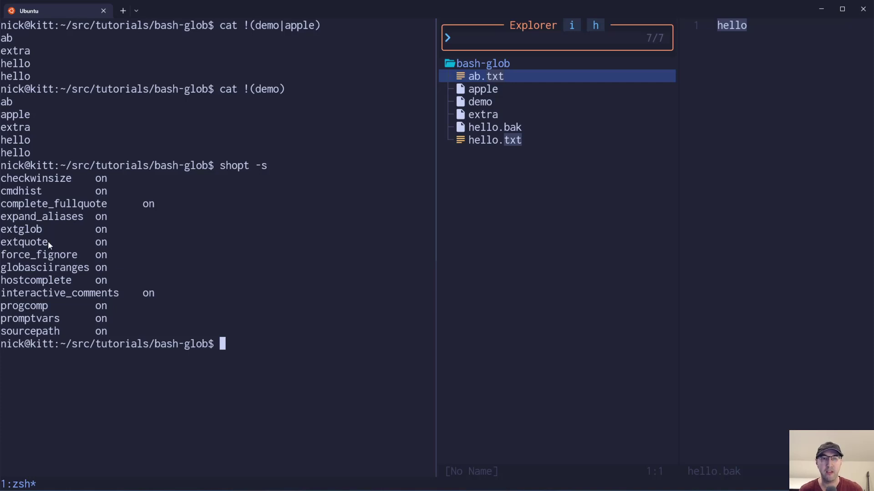
pyautogui.moveTo(96, 238)
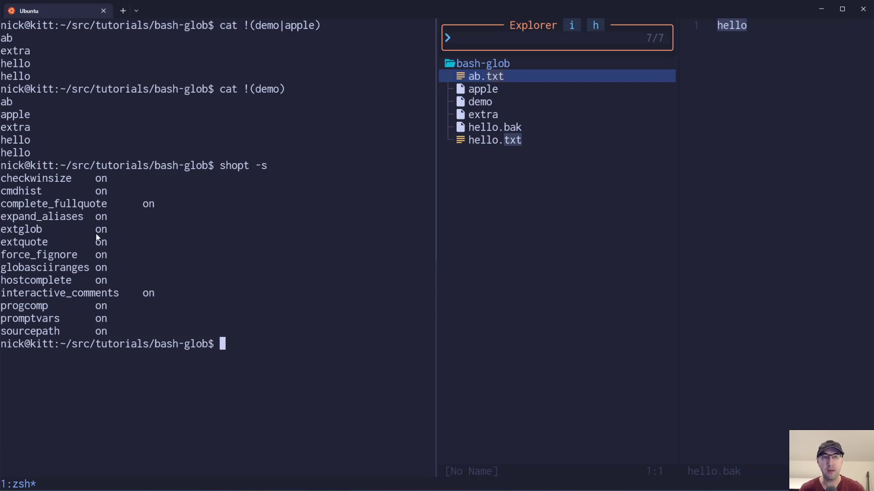
pyautogui.moveTo(349, 376)
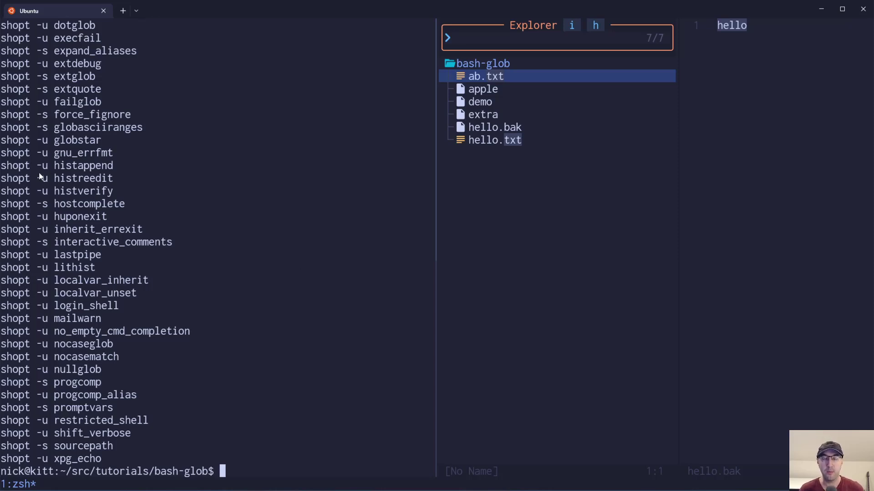
pyautogui.moveTo(44, 197)
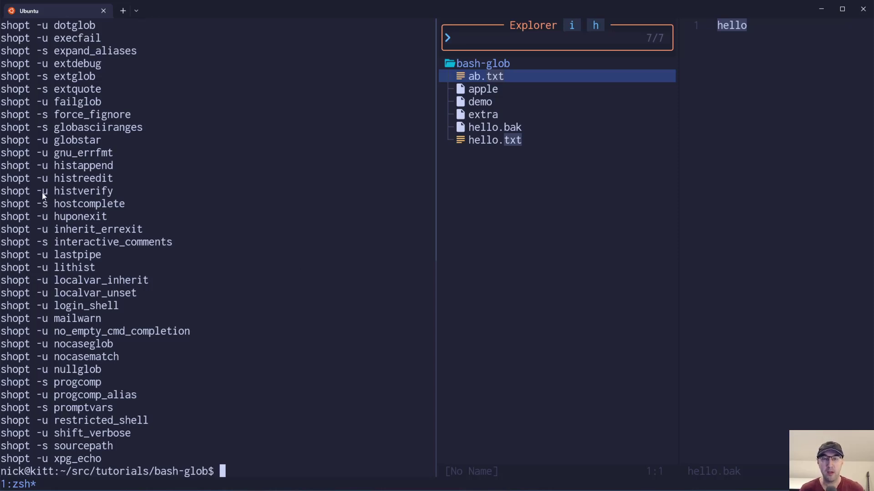
pyautogui.moveTo(340, 202)
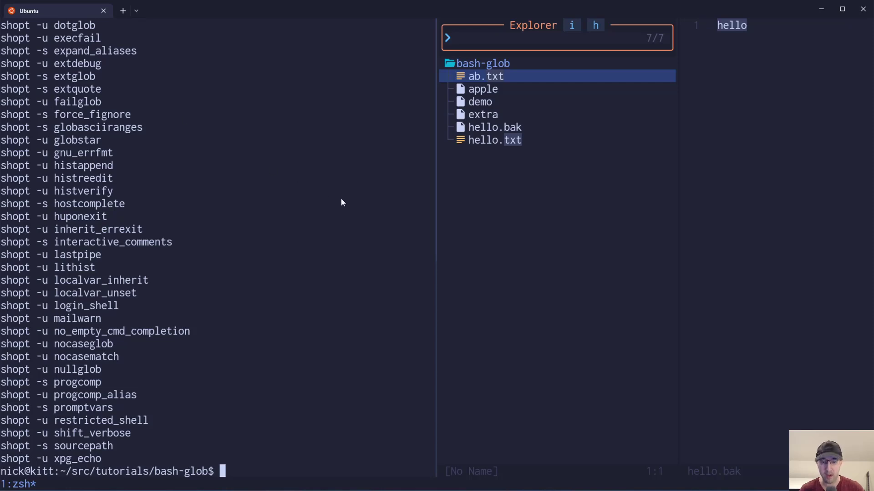
# Step: Disable extglob with shopt -u extglob and rerun cat !(demo), getting 'event not found'
pyautogui.write('cat !(demo)')
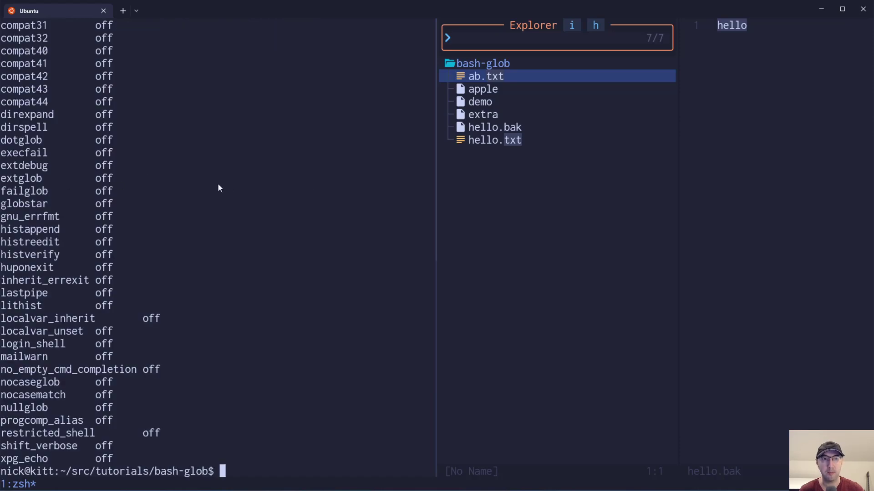
pyautogui.moveTo(278, 198)
pyautogui.write('shopt -')
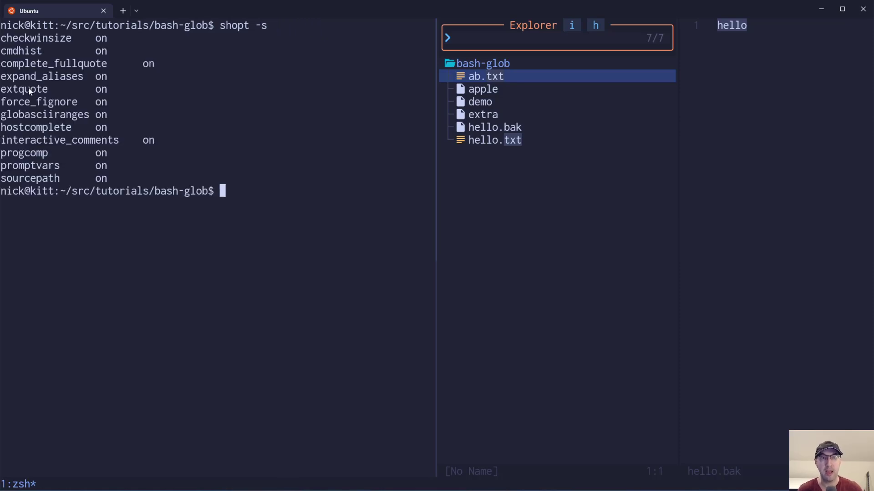
pyautogui.write('shopt -u extglob')
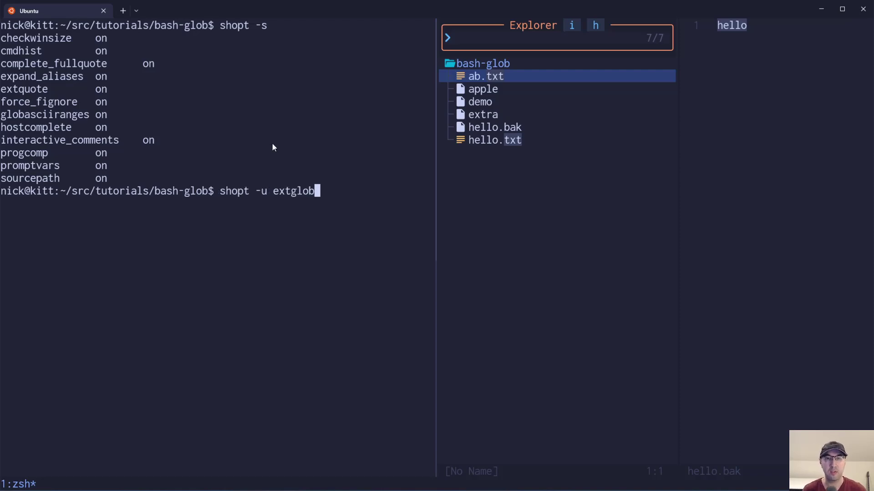
pyautogui.write('cat !(demo)')
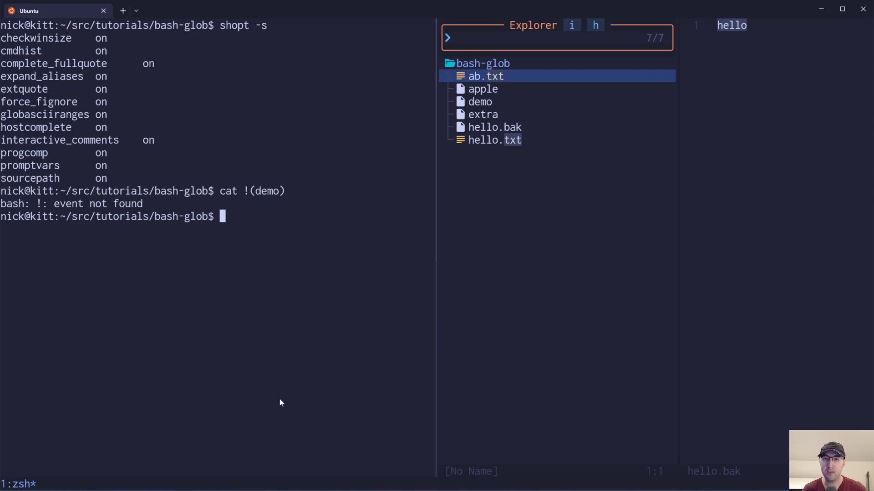
pyautogui.moveTo(289, 410)
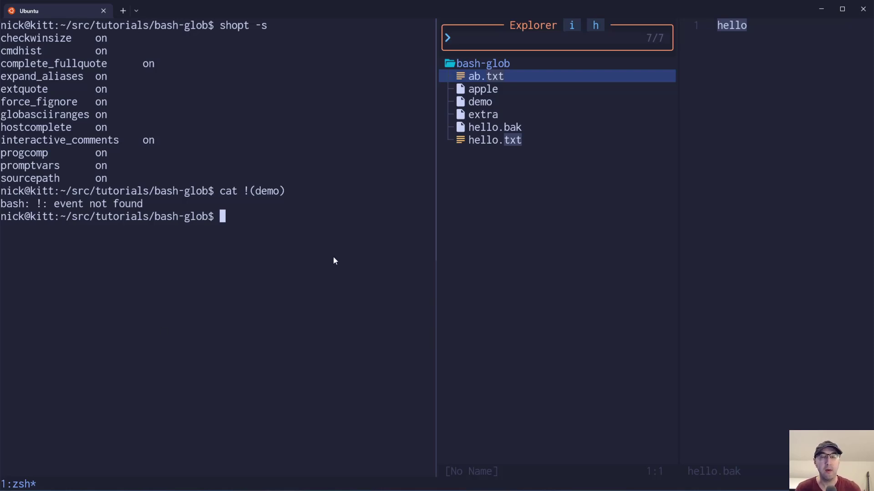
pyautogui.moveTo(330, 254)
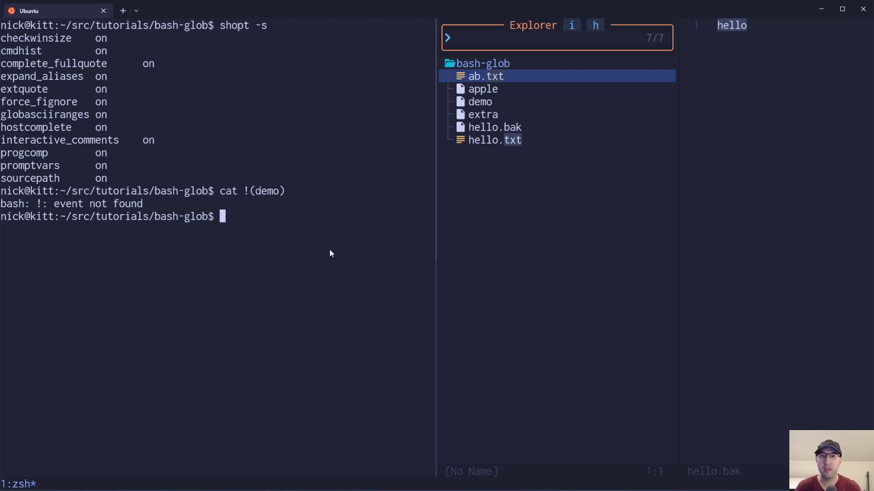
pyautogui.moveTo(329, 251)
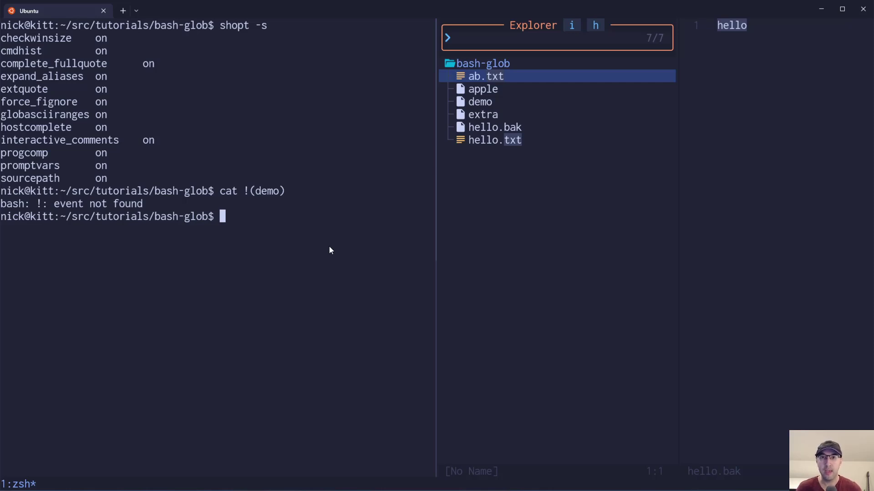
pyautogui.moveTo(325, 248)
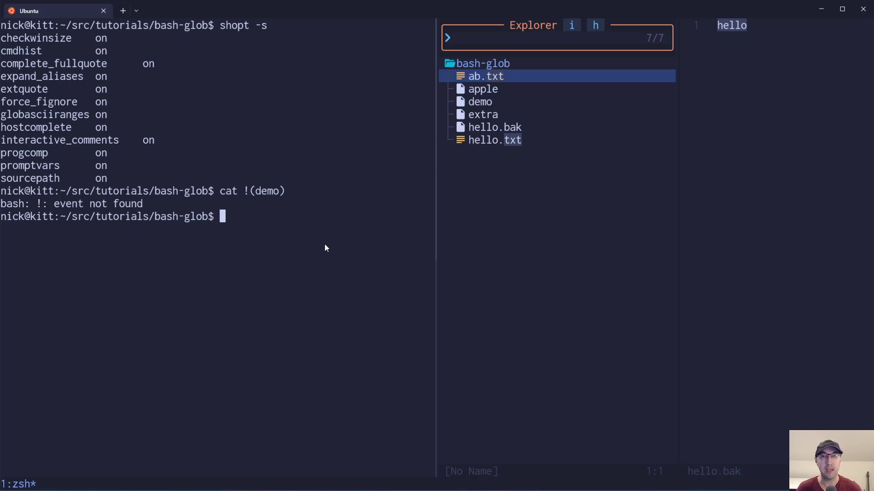
# Step: Run shellcheck * to show SC2148 missing-shebang errors, then shellcheck demo cleanly
pyautogui.write('shellcheck *')
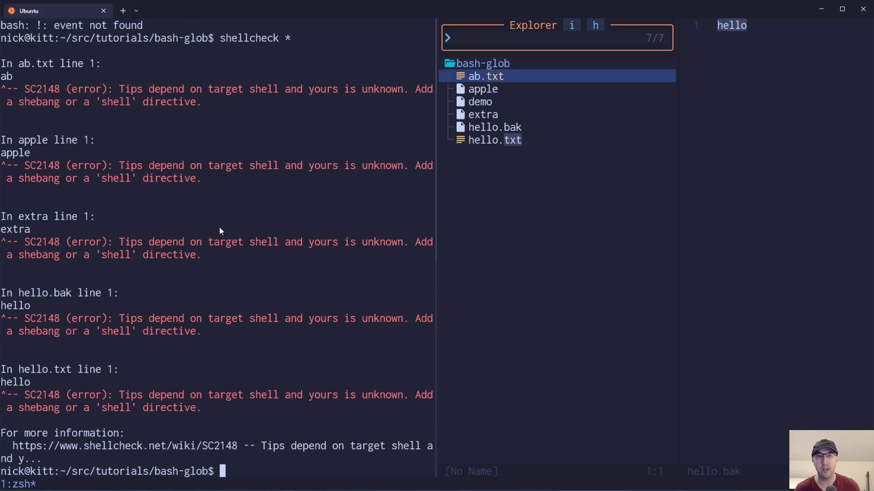
pyautogui.moveTo(494, 138)
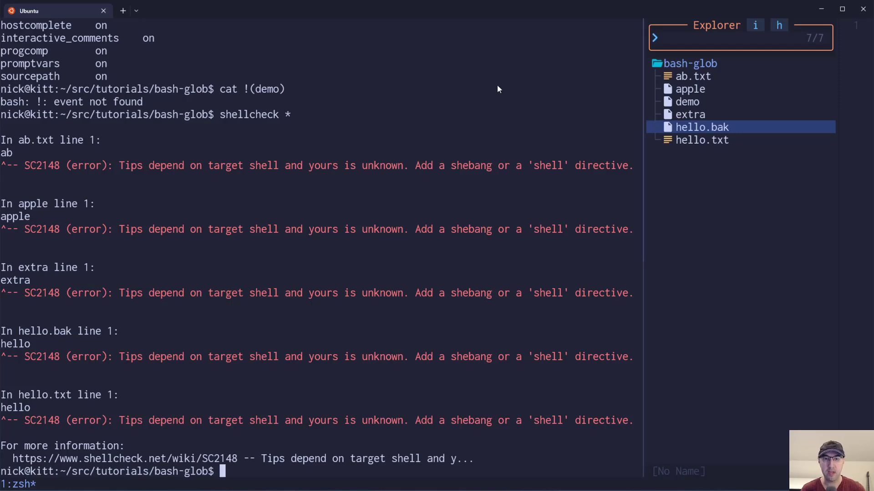
pyautogui.moveTo(231, 121)
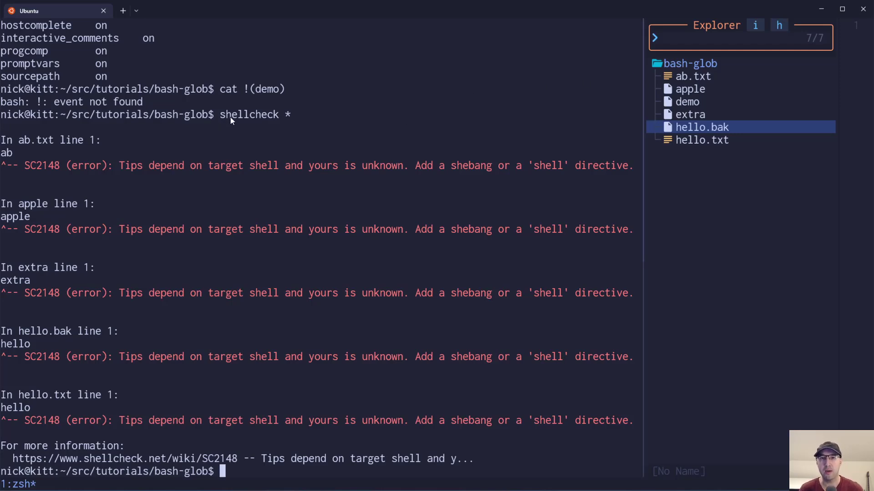
pyautogui.moveTo(667, 71)
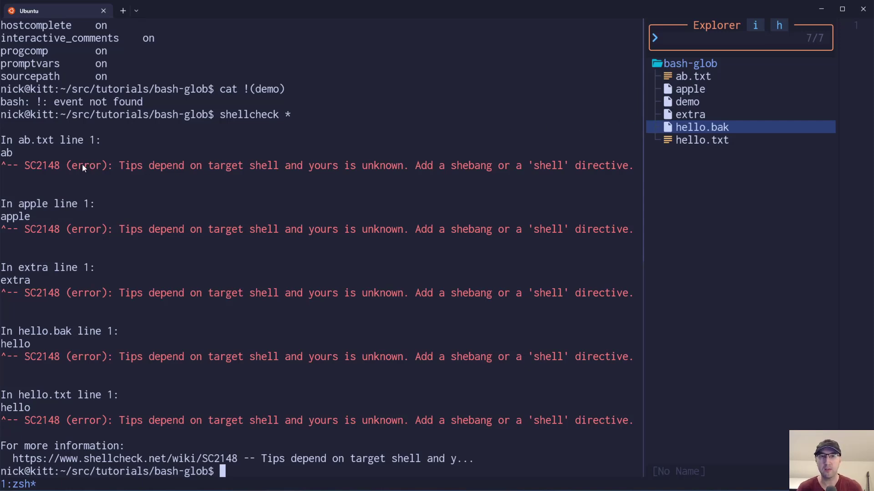
pyautogui.moveTo(37, 149)
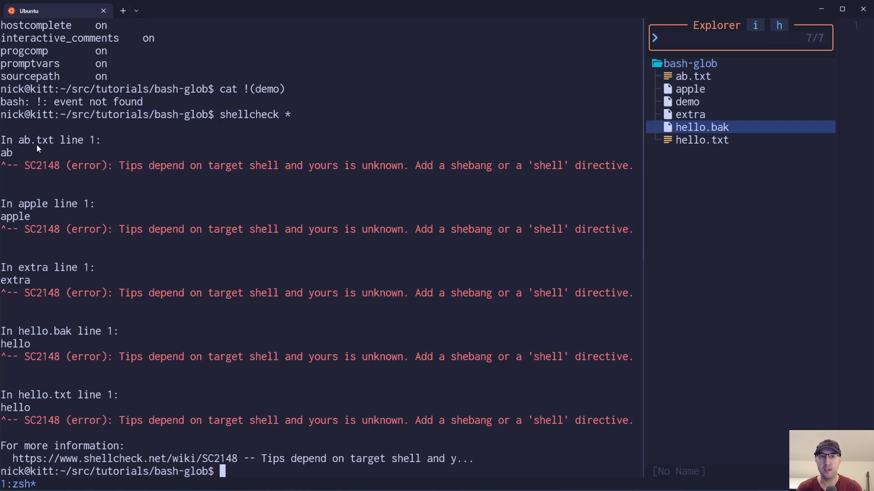
pyautogui.moveTo(8, 275)
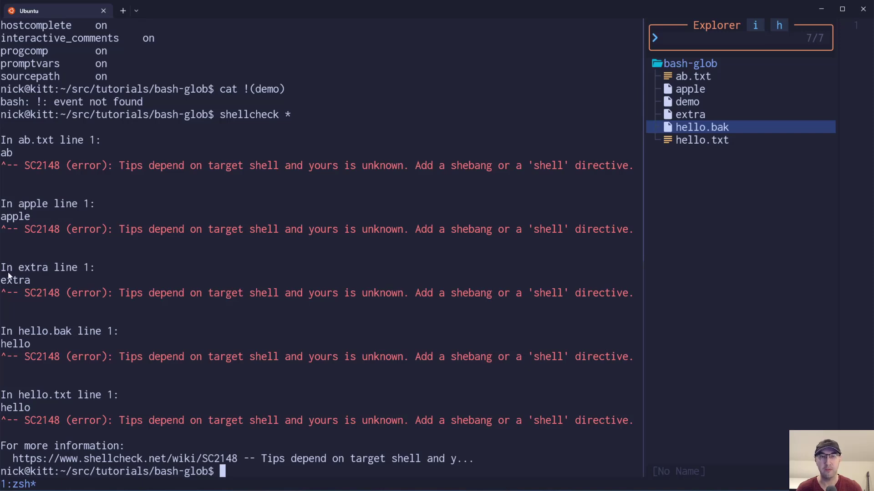
pyautogui.moveTo(353, 140)
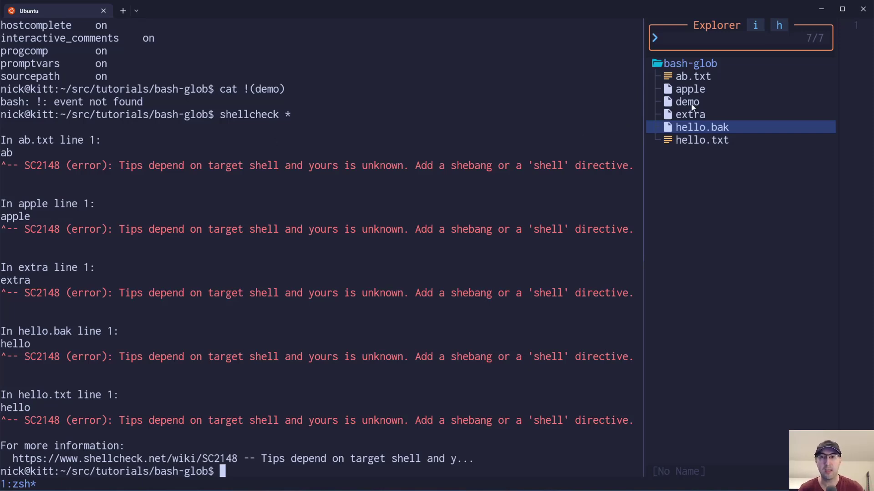
pyautogui.moveTo(476, 114)
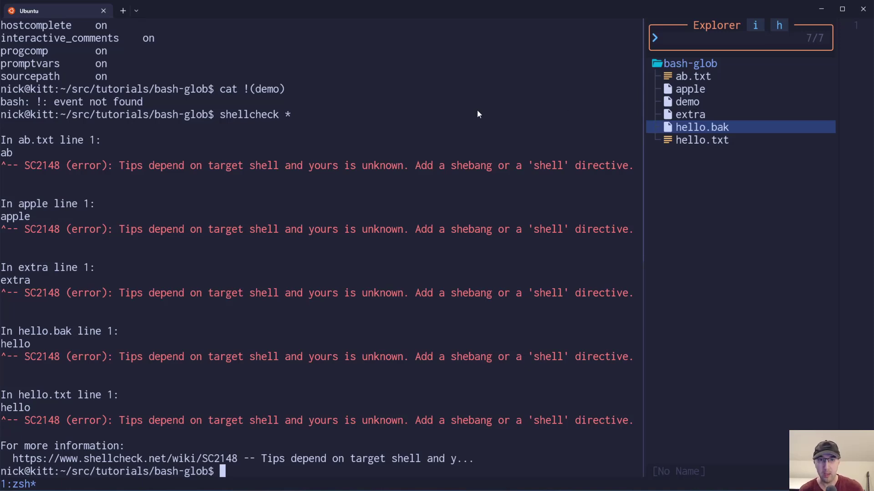
pyautogui.write('shellcheck demo')
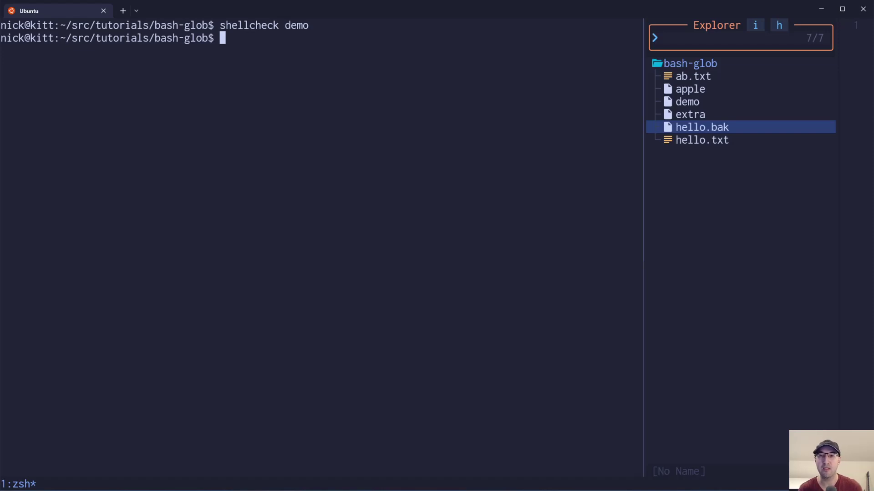
pyautogui.moveTo(701, 135)
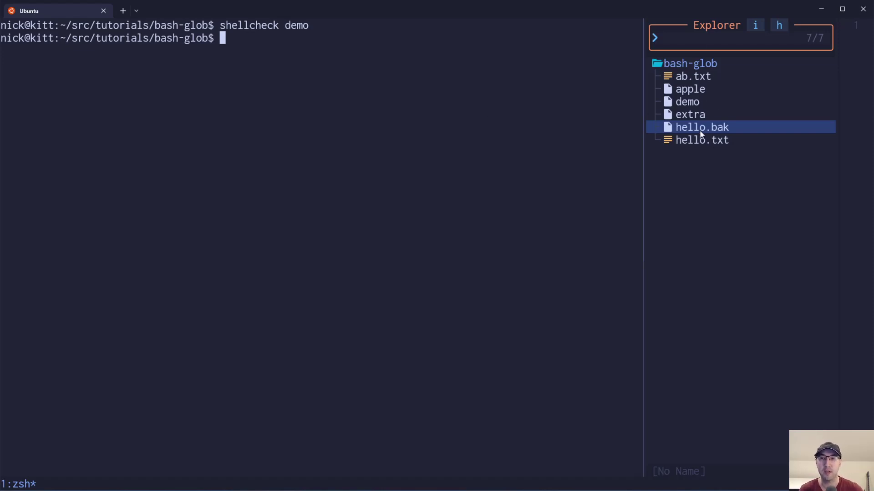
pyautogui.moveTo(704, 113)
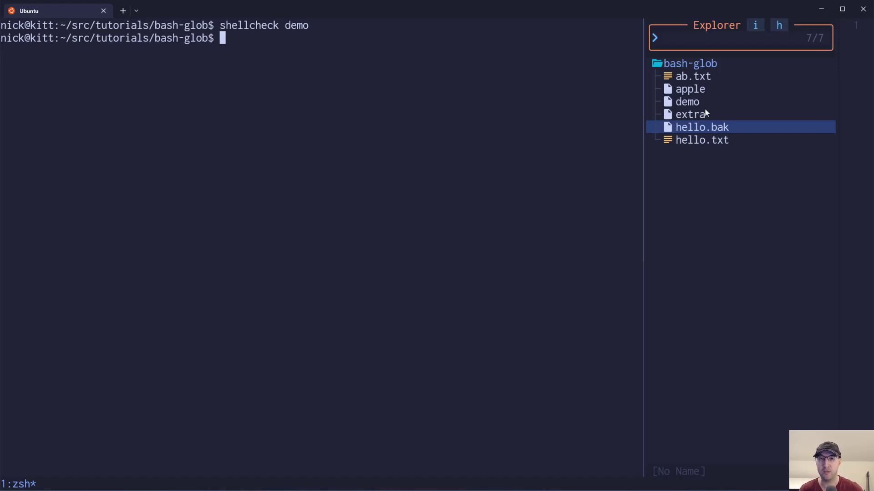
pyautogui.moveTo(695, 128)
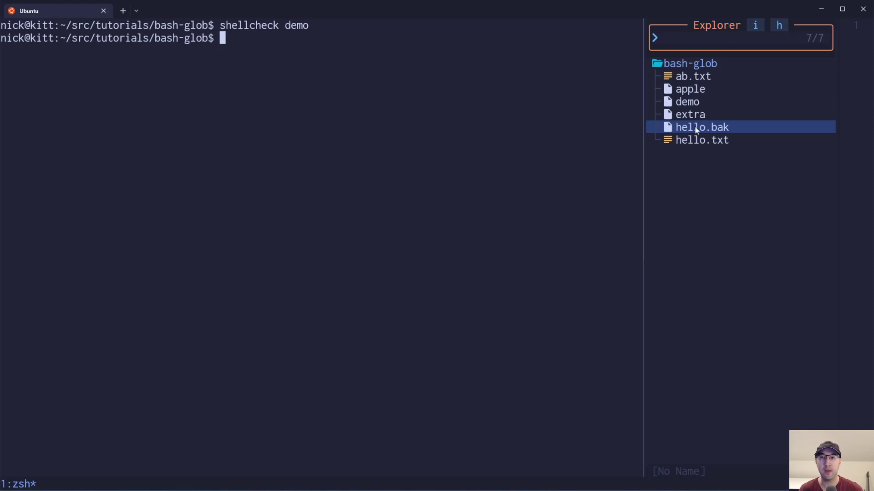
pyautogui.moveTo(703, 97)
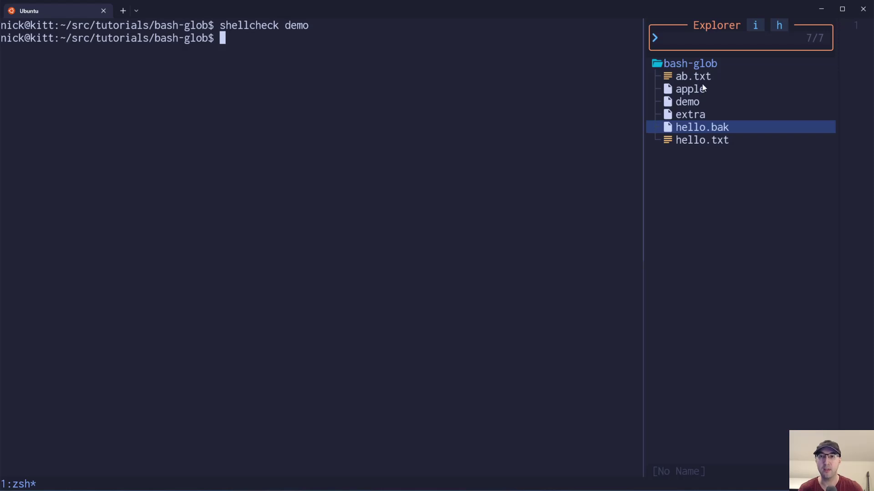
pyautogui.moveTo(521, 114)
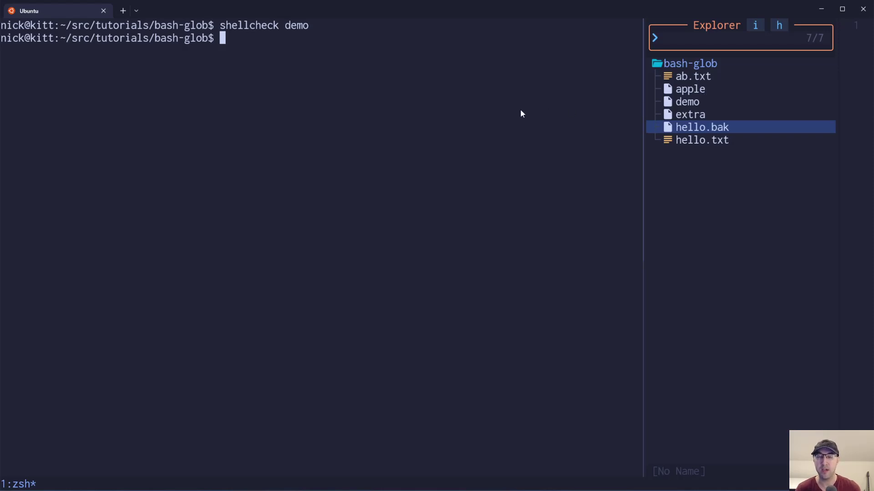
pyautogui.moveTo(446, 304)
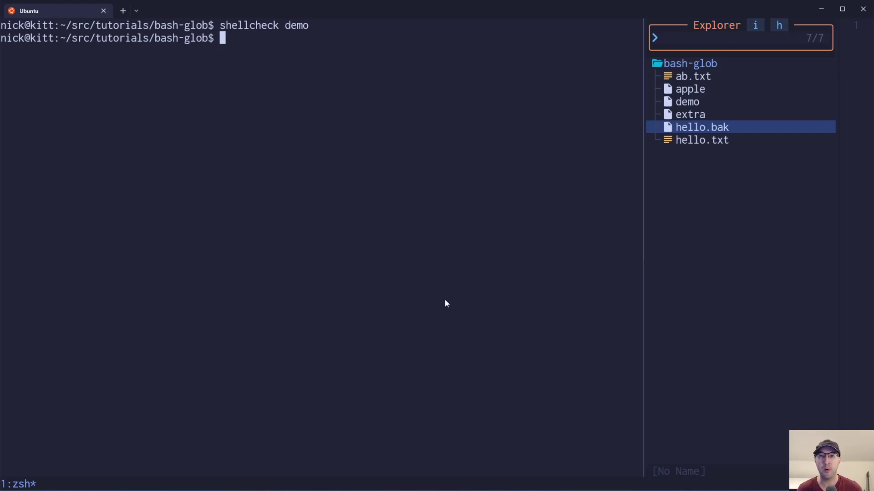
pyautogui.write('shellcheck dem')
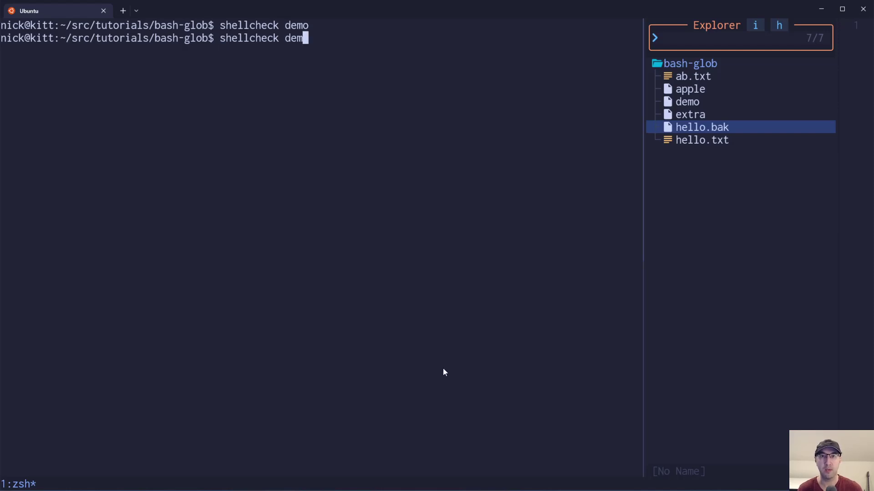
pyautogui.write('!(de')
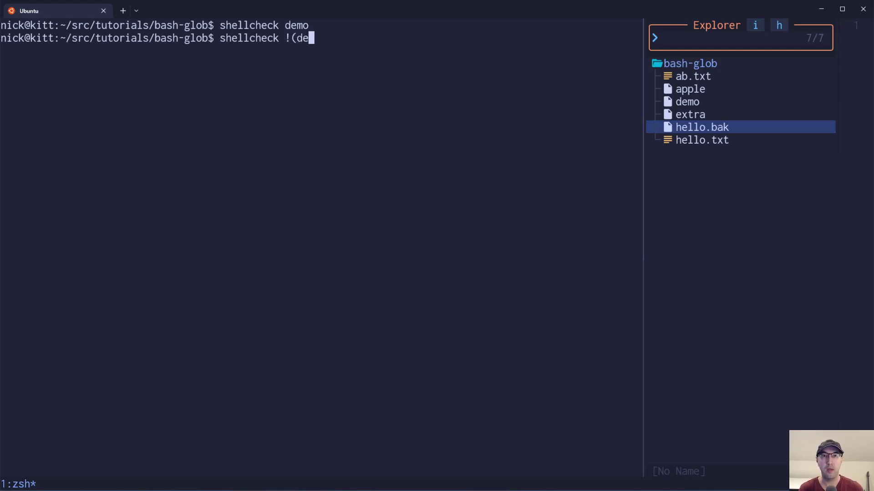
pyautogui.write('mo)')
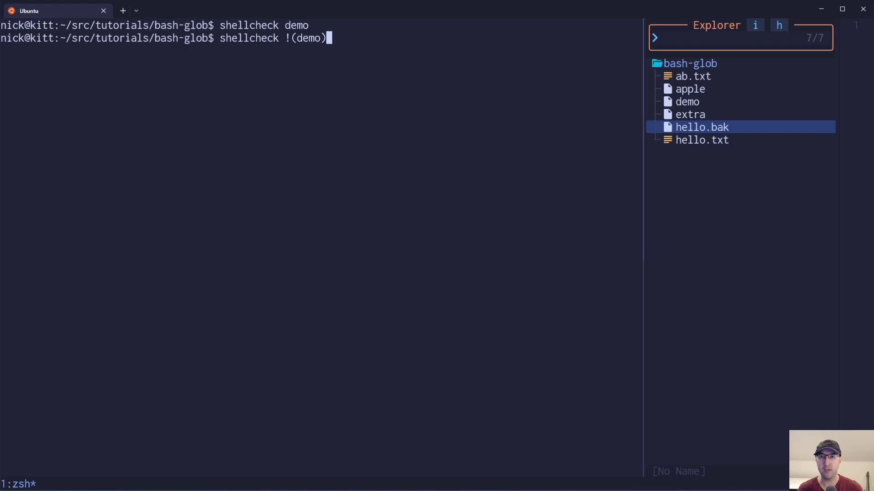
pyautogui.moveTo(435, 106)
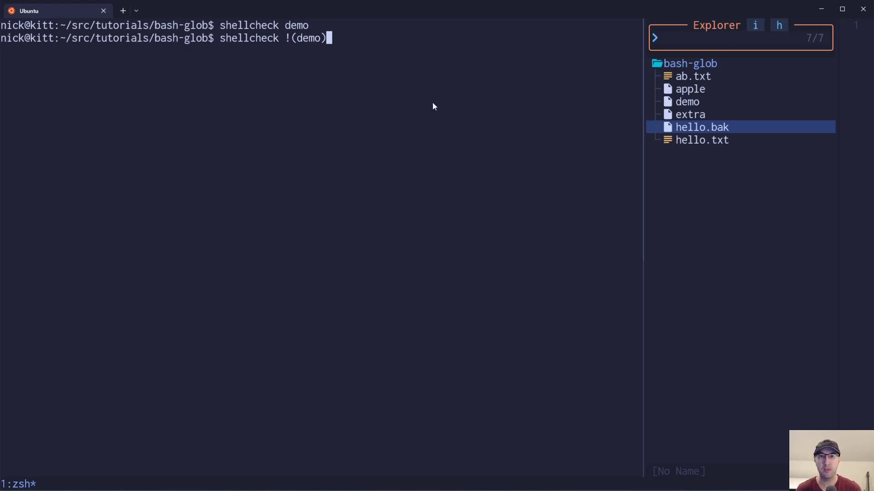
pyautogui.write('python')
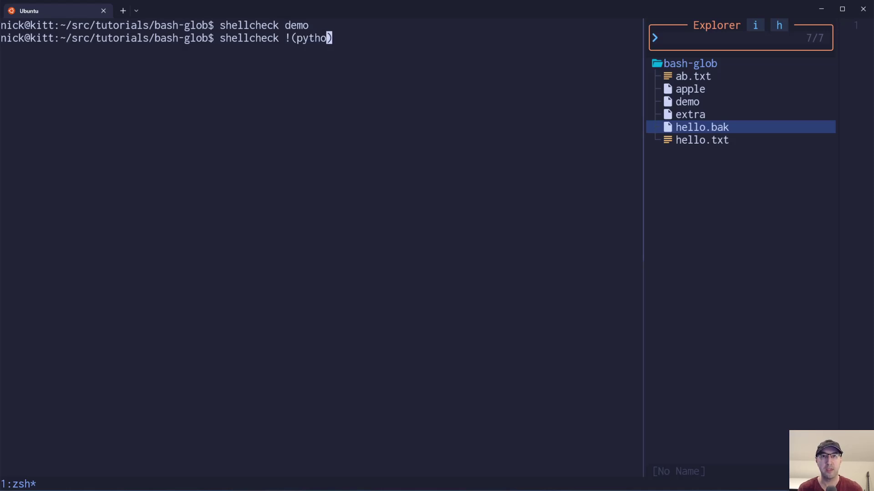
pyautogui.write('script|')
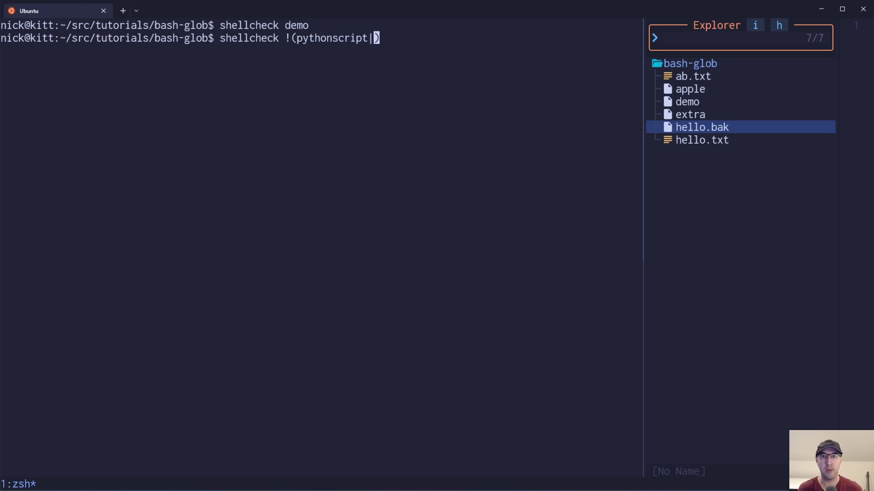
pyautogui.write('b|c')
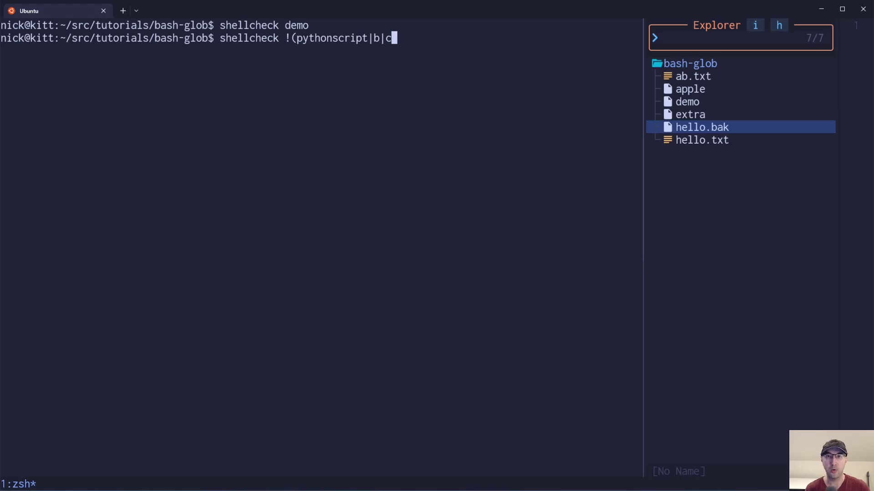
pyautogui.press('BackSpace')
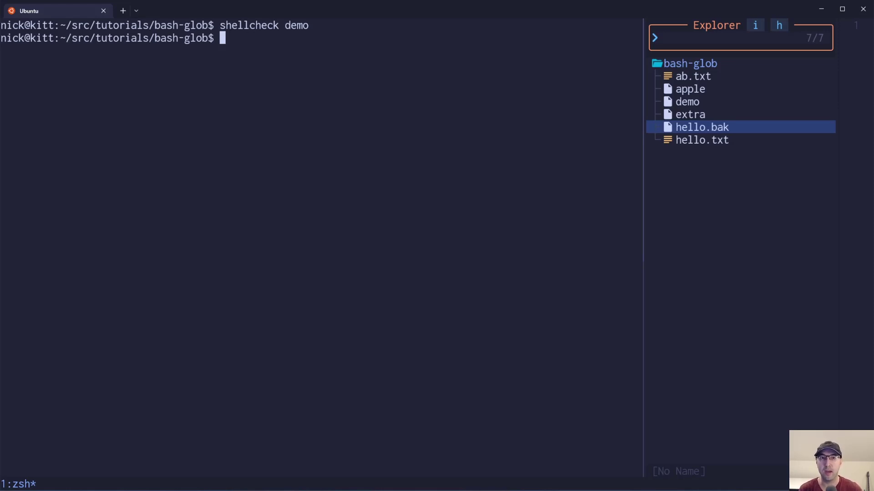
pyautogui.moveTo(400, 99)
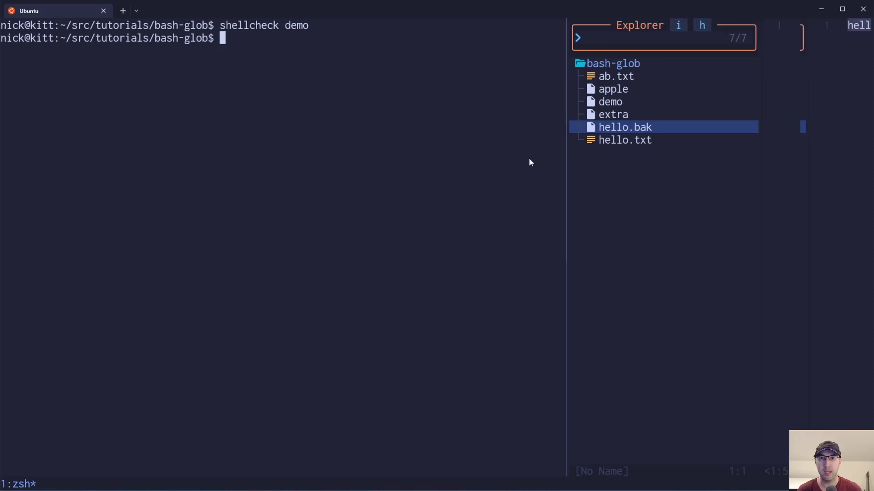
# Step: Replace the demo script's echo line with cat !(demo), which fails with a syntax error near '('
pyautogui.write('exit')
pyautogui.write('./demo')
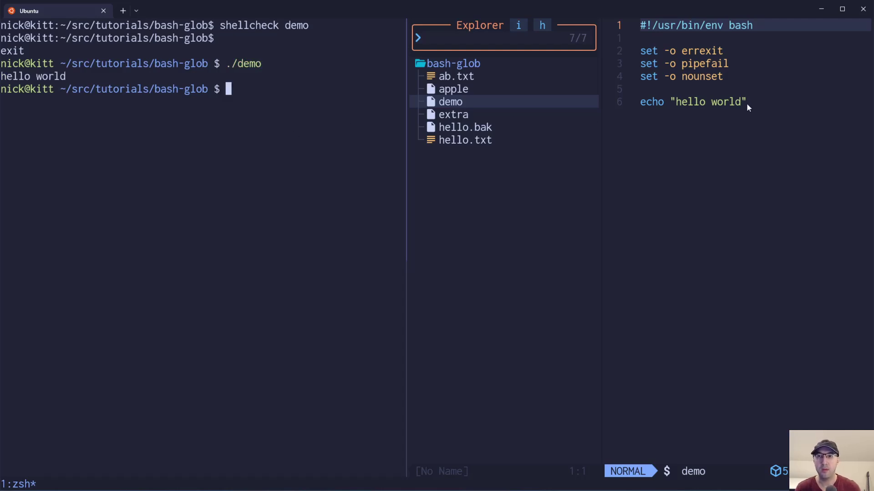
pyautogui.write('ca')
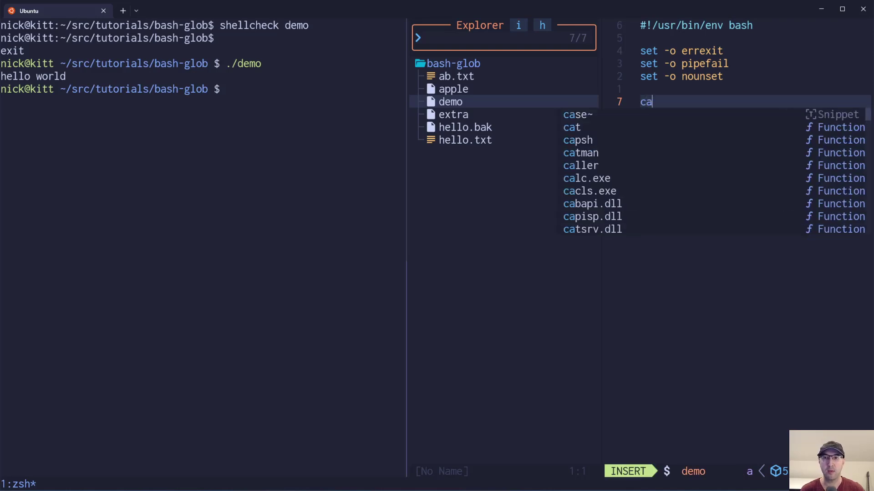
pyautogui.write('t')
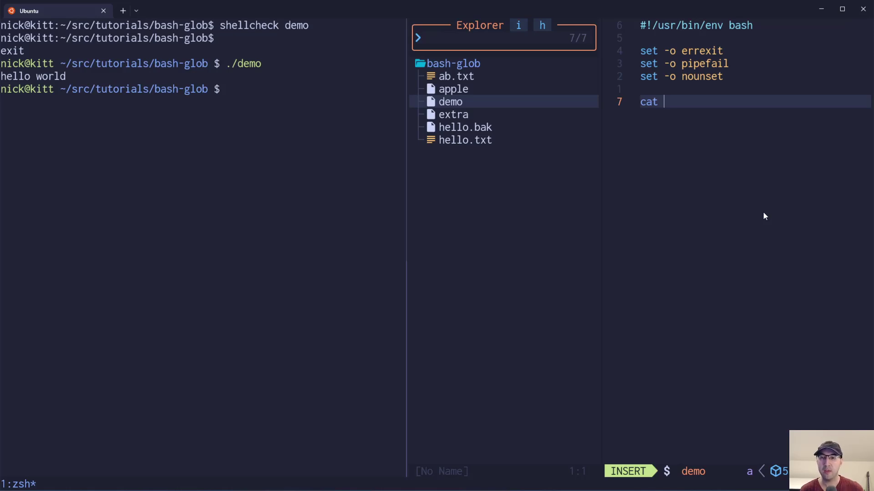
pyautogui.write('!(demo')
pyautogui.click(203, 89)
pyautogui.write('./demo')
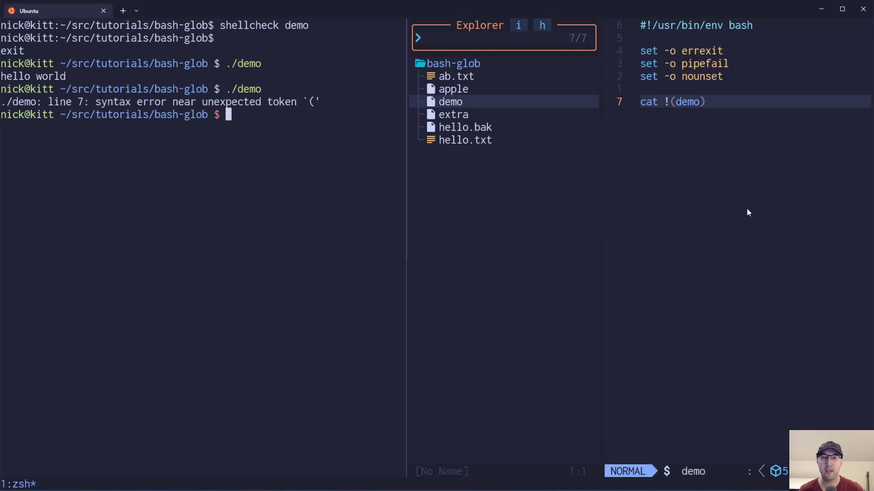
# Step: Put shopt -s extglob on line 7 before cat !(demo), correcting the extglob typo
pyautogui.press('i')
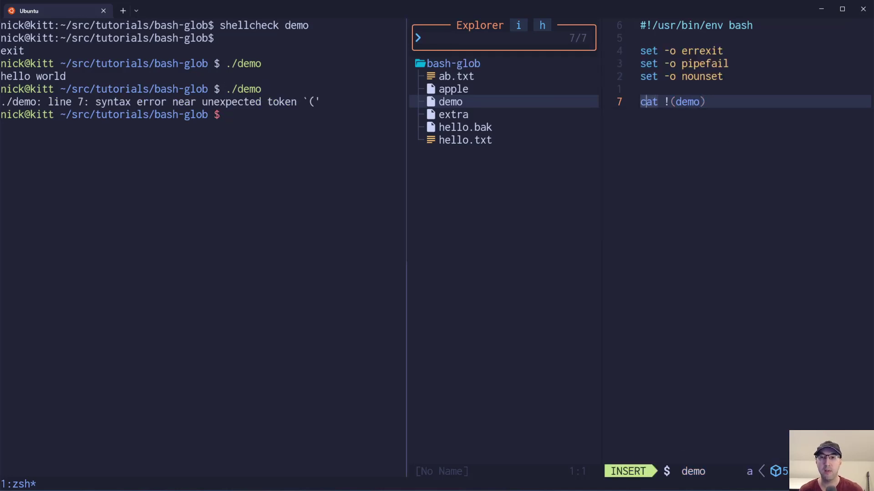
pyautogui.write('shopt -')
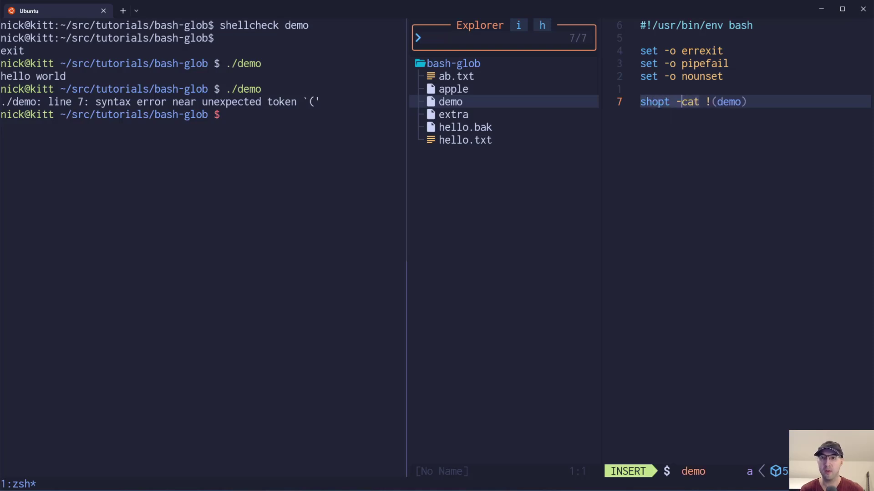
pyautogui.write('-s extbl')
pyautogui.click(203, 114)
pyautogui.write('./demo')
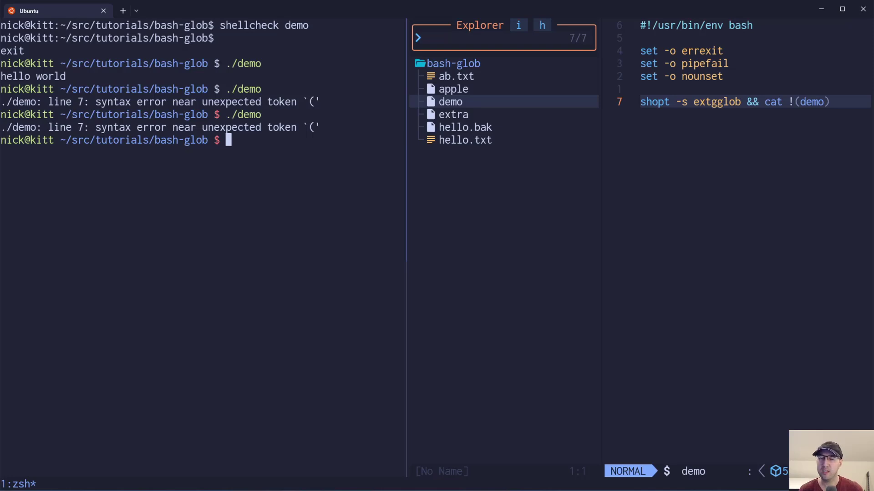
pyautogui.moveTo(648, 93)
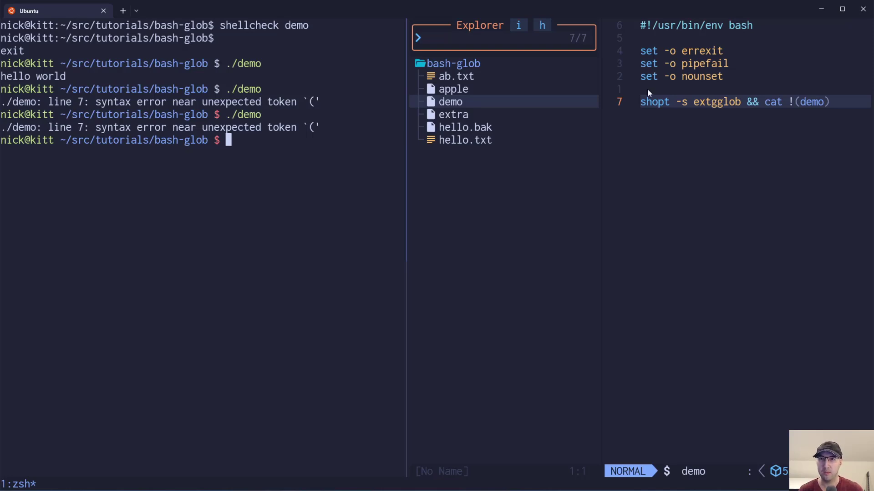
pyautogui.write('w')
pyautogui.write('./demo')
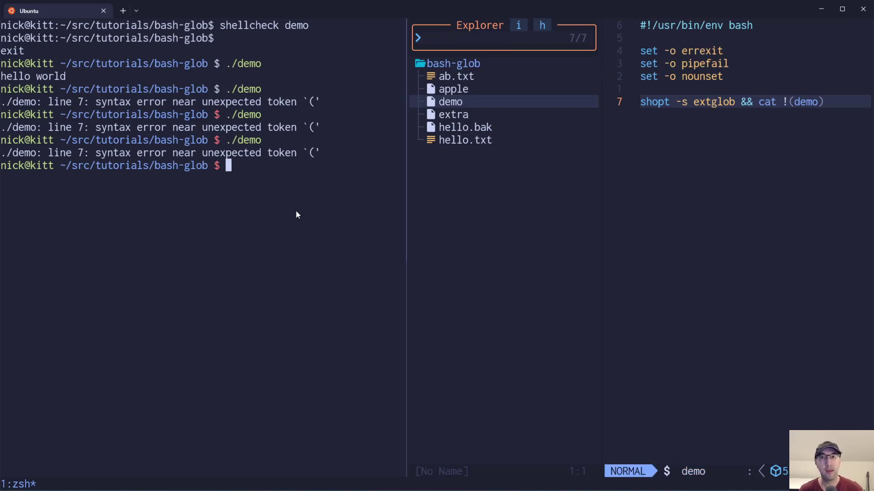
pyautogui.moveTo(635, 208)
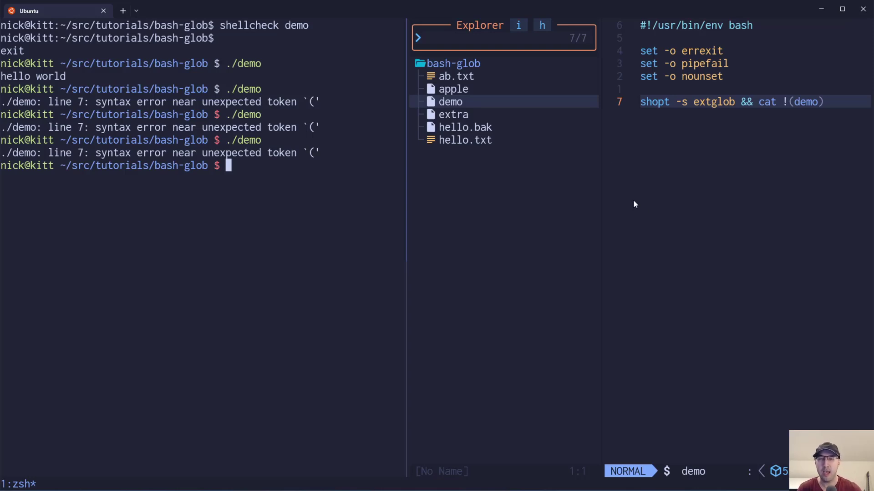
pyautogui.moveTo(680, 115)
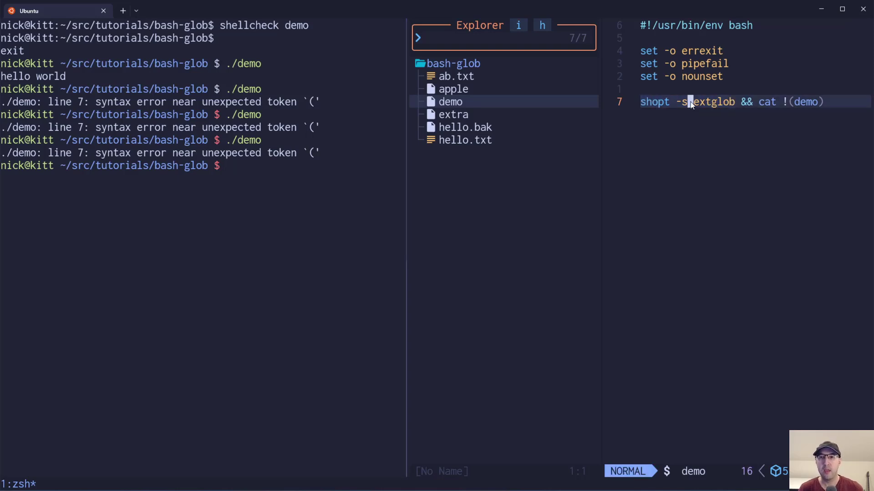
pyautogui.moveTo(730, 109)
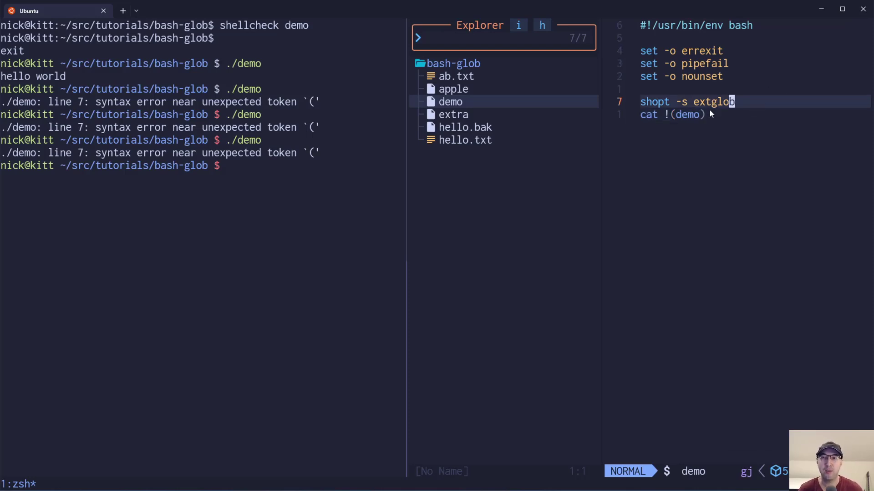
pyautogui.moveTo(602, 177)
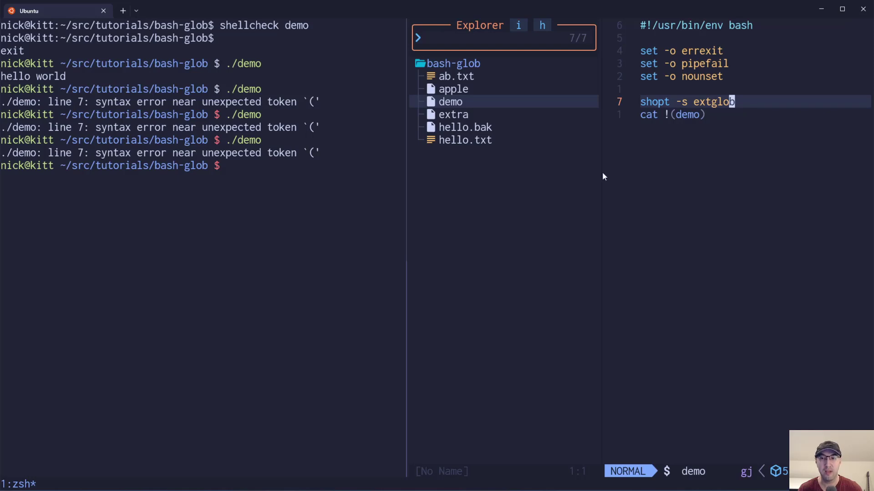
# Step: Rerun ./demo to print the file contents, then add shopt -u extglob below cat !(demo)
pyautogui.press('Return')
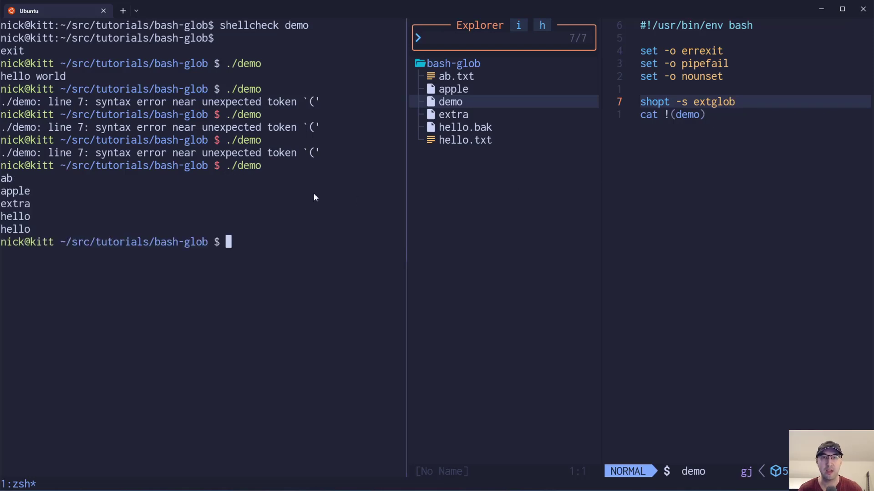
pyautogui.moveTo(706, 117)
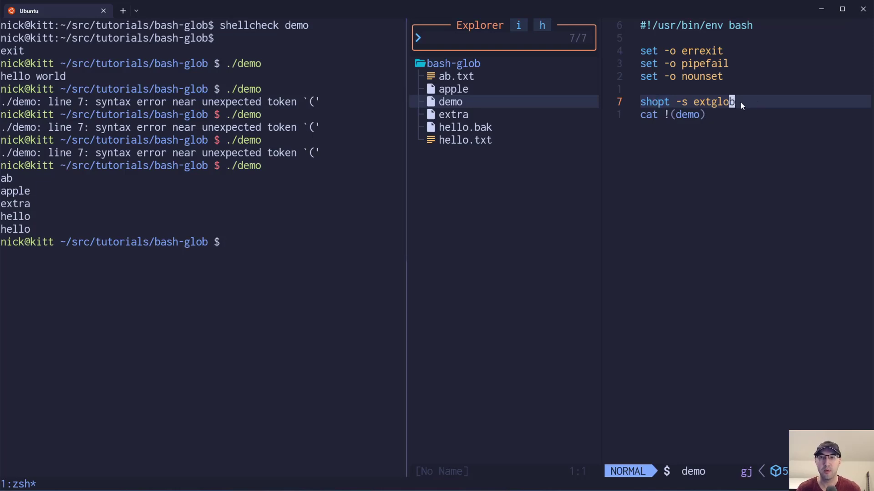
pyautogui.moveTo(761, 106)
pyautogui.write('./demo')
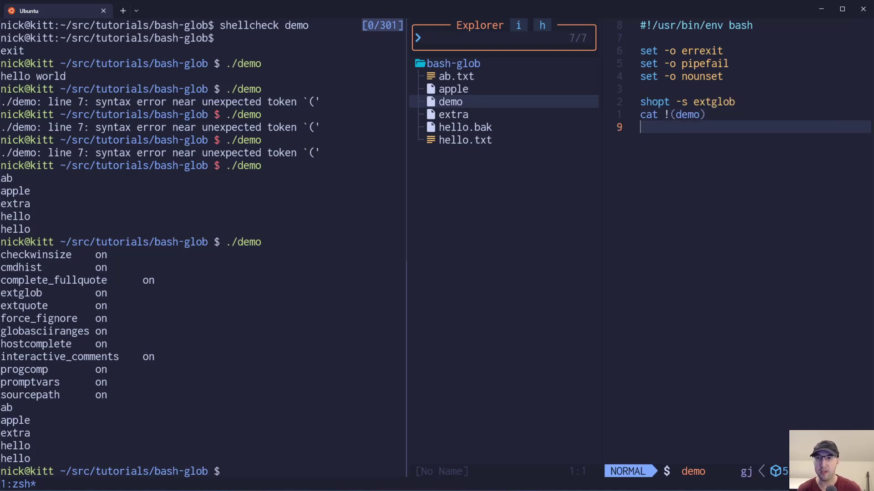
pyautogui.write('shopt -s extglob')
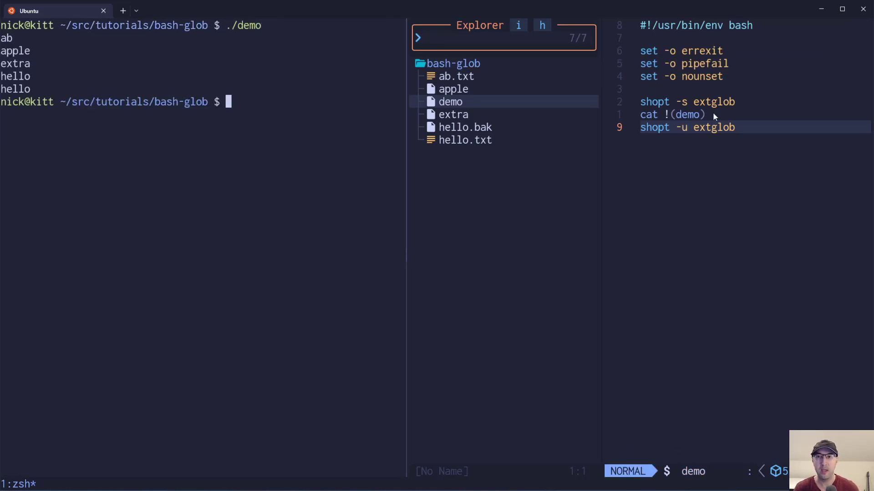
pyautogui.press('v')
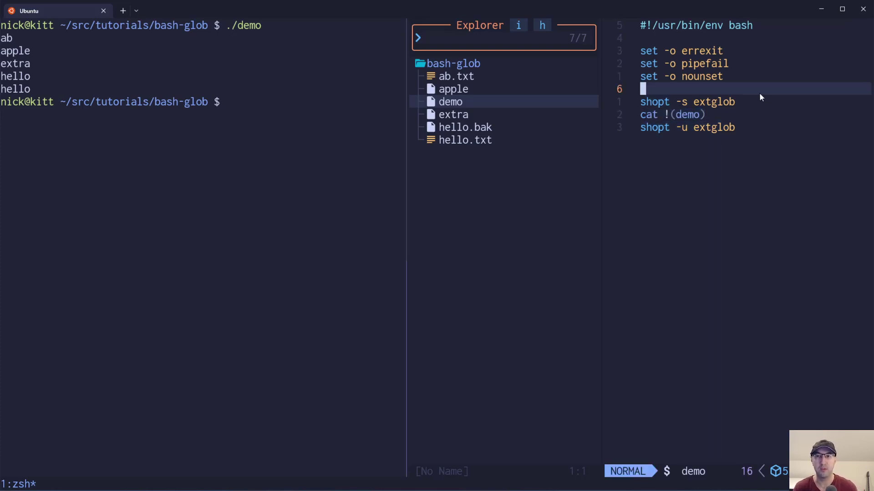
pyautogui.moveTo(802, 125)
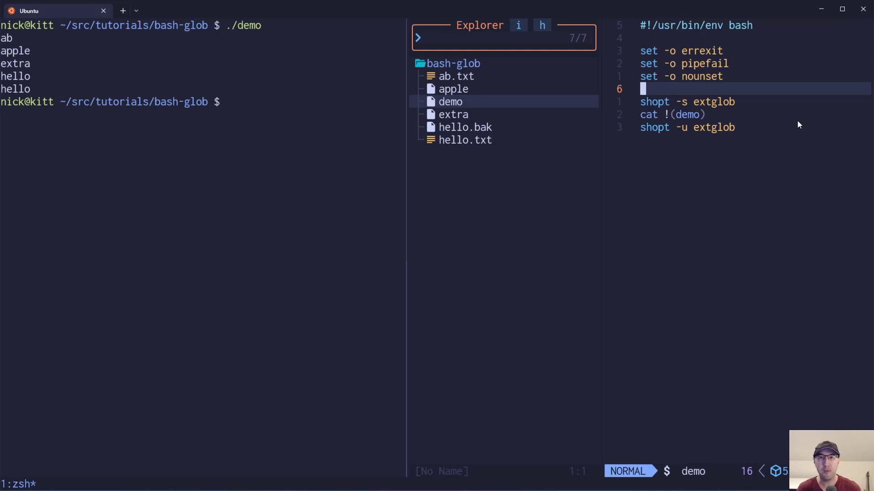
pyautogui.moveTo(757, 109)
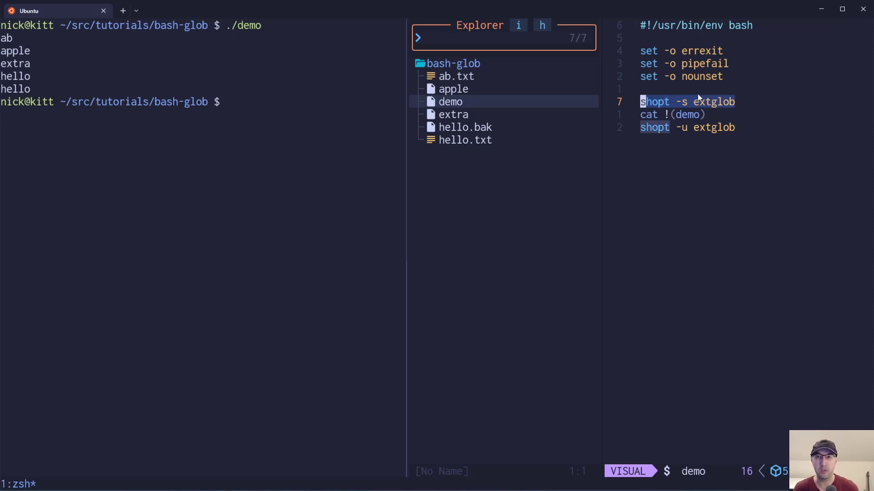
pyautogui.press('Escape')
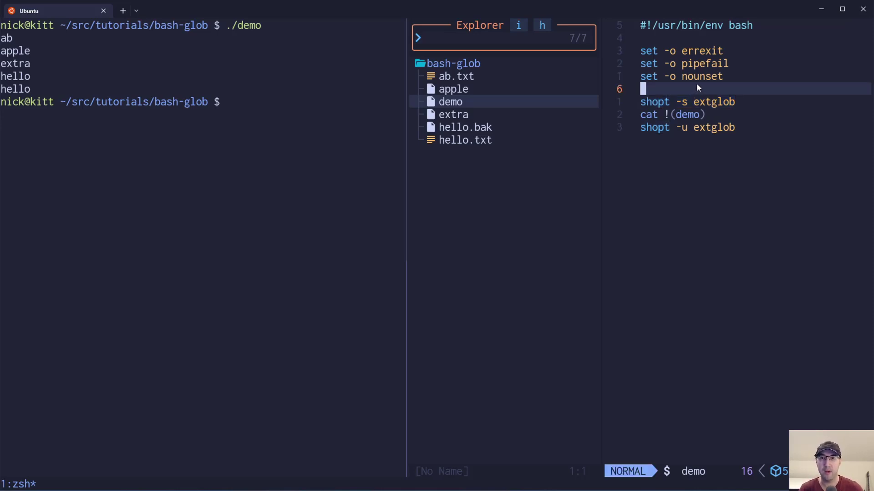
pyautogui.moveTo(735, 146)
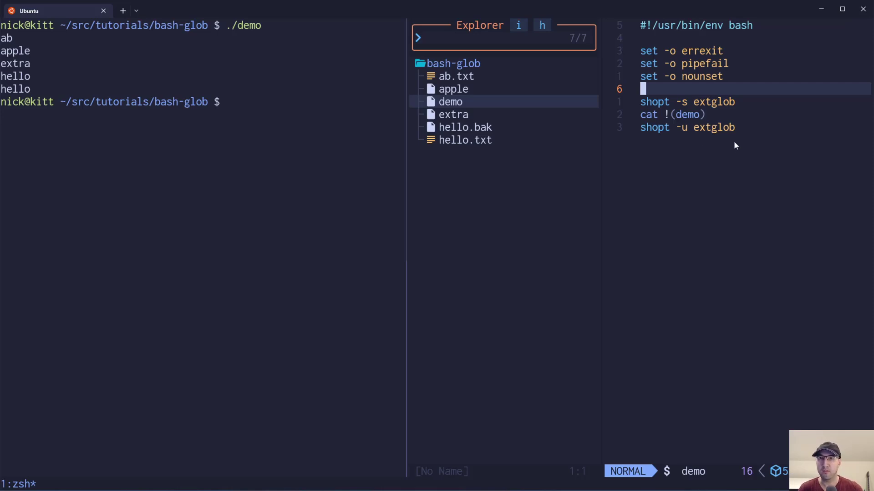
pyautogui.moveTo(731, 141)
pyautogui.write('bash -O')
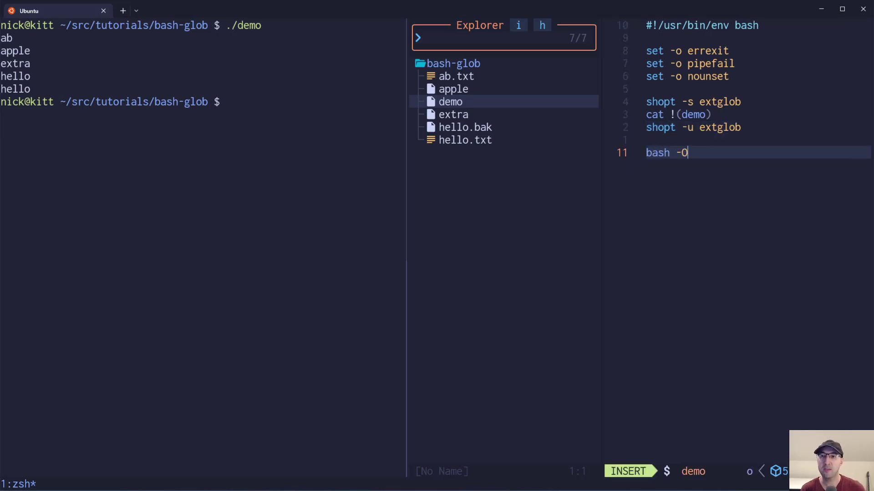
# Step: Replace the shopt lines with bash -O extglob -c "cat !(demo)" and select that line
pyautogui.write('extglo')
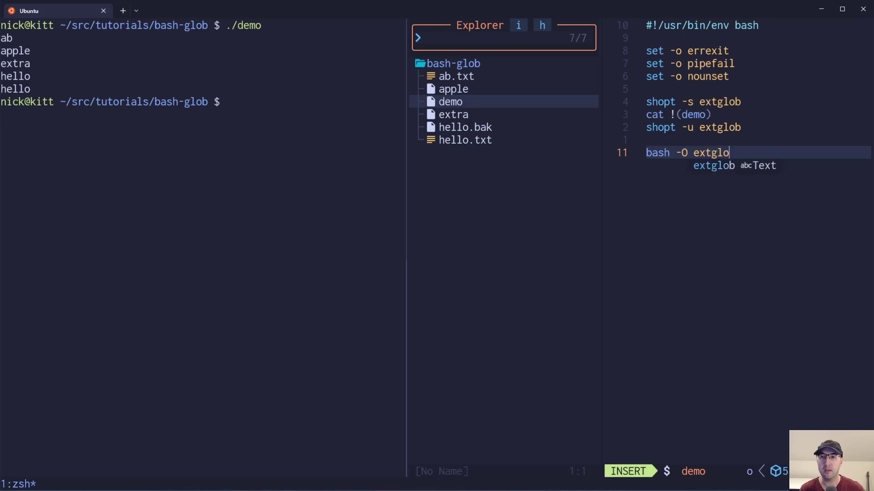
pyautogui.write('-c ""')
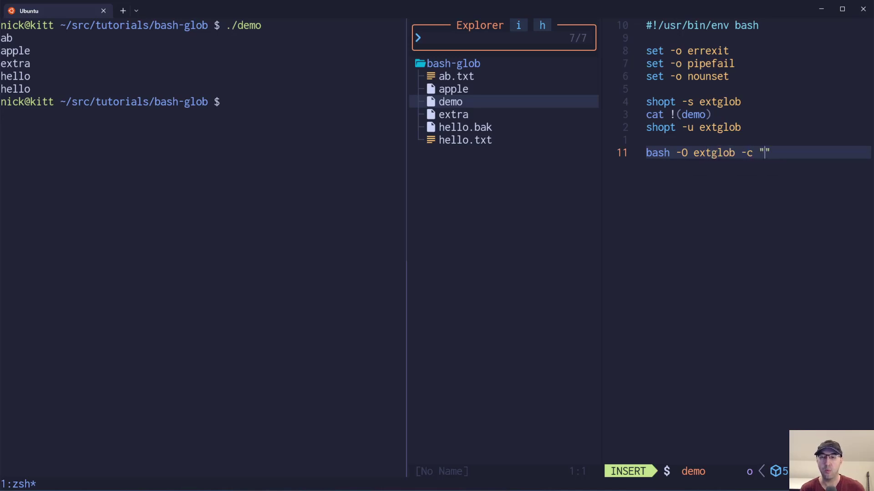
pyautogui.write('cat !(demo')
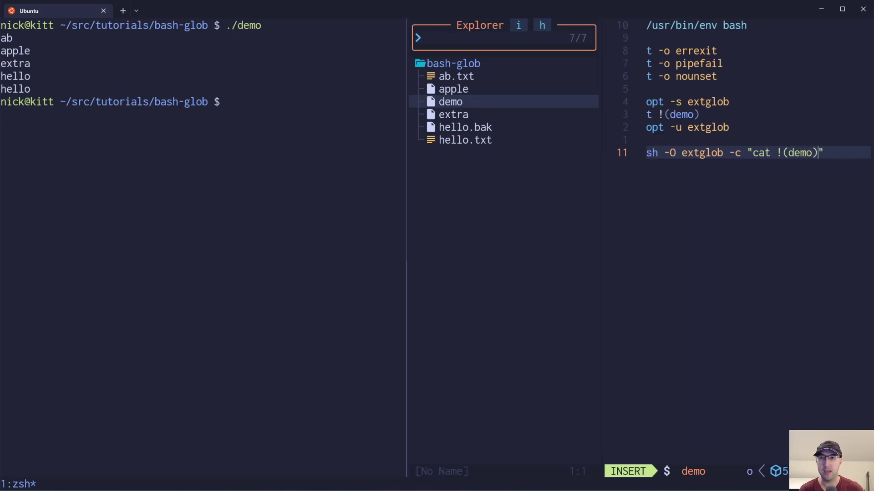
pyautogui.press('Escape')
pyautogui.write('./demo')
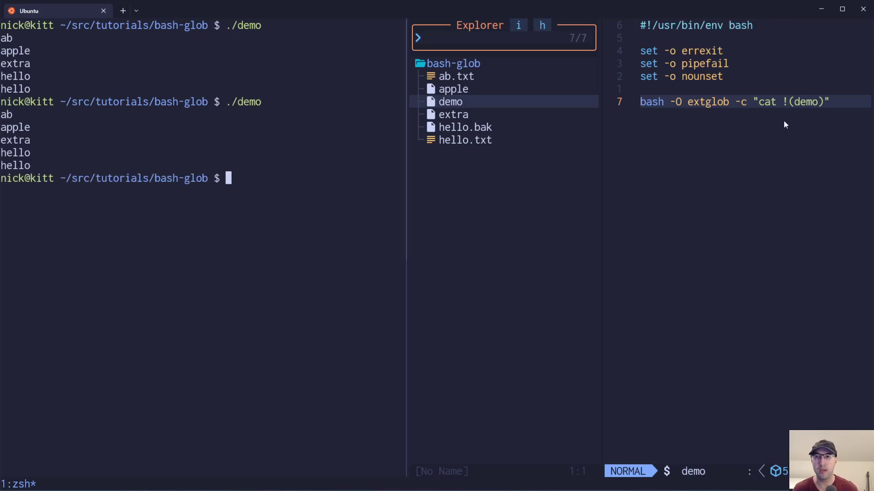
pyautogui.press('v')
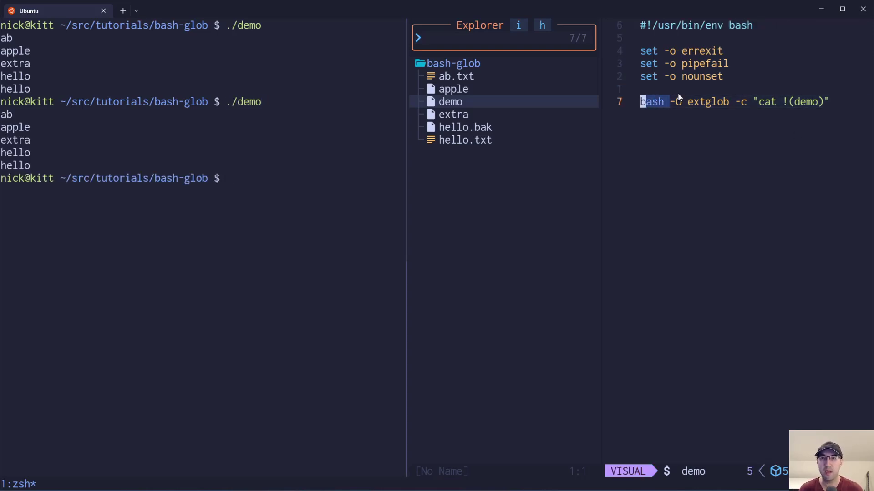